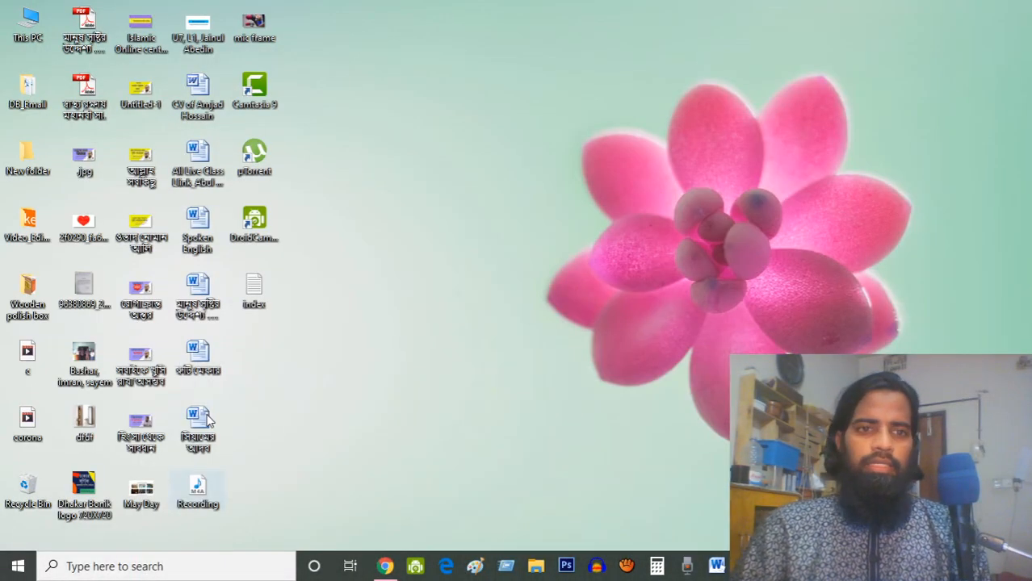
mouse_move(16, 565)
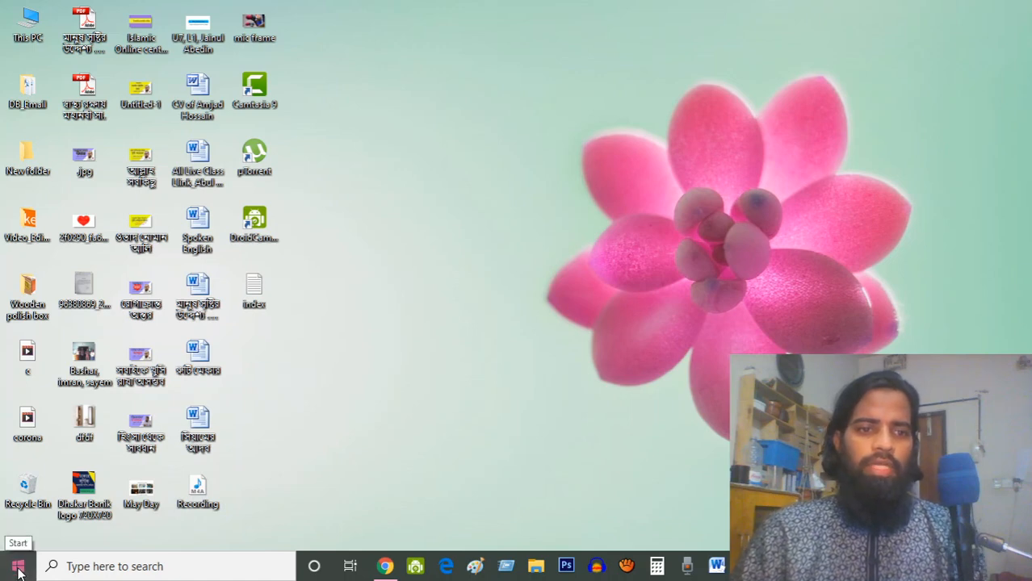
Search the Start menu for "reg" and launch Registry Editor.
click(18, 566)
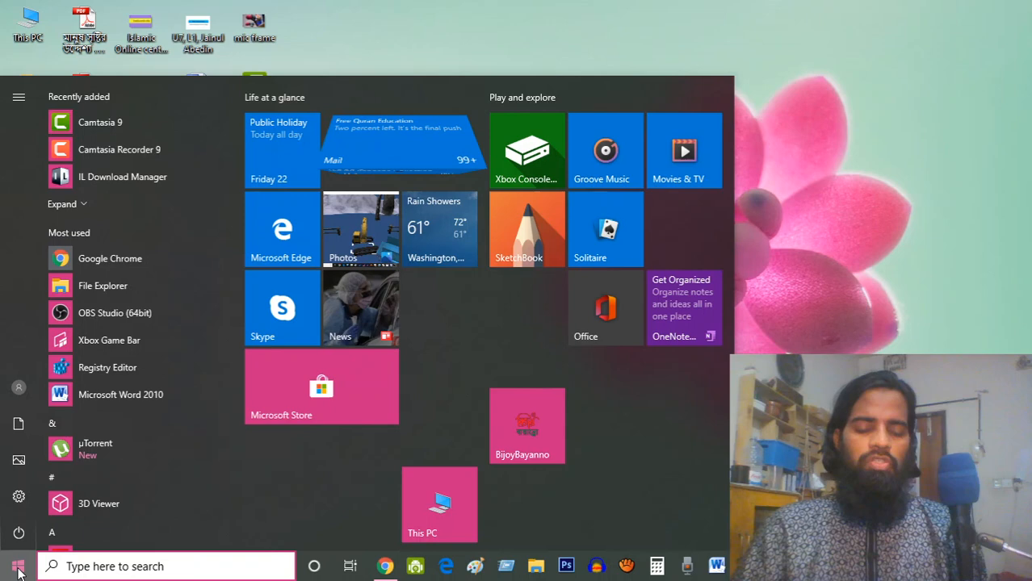
text(r)
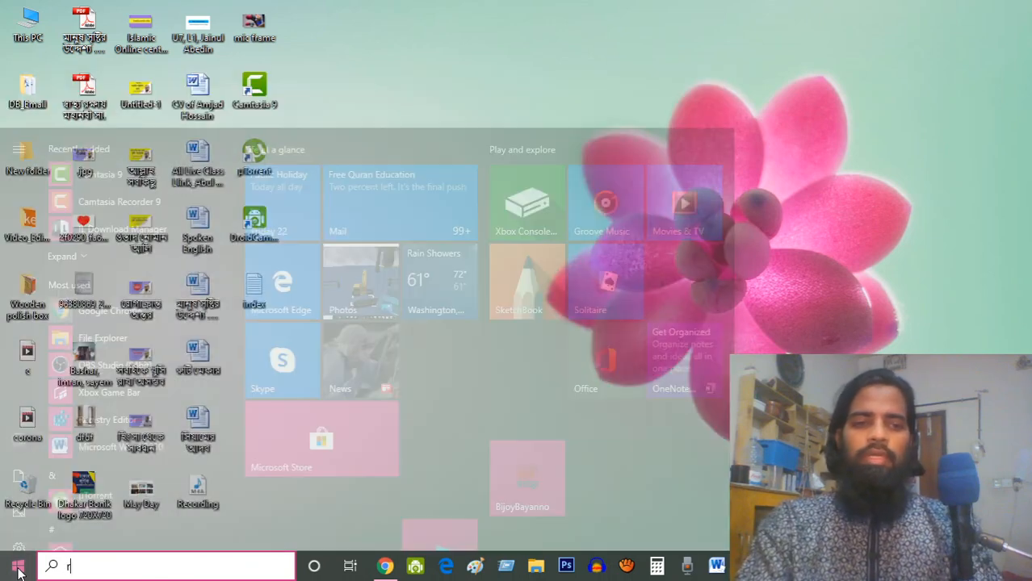
text(eg)
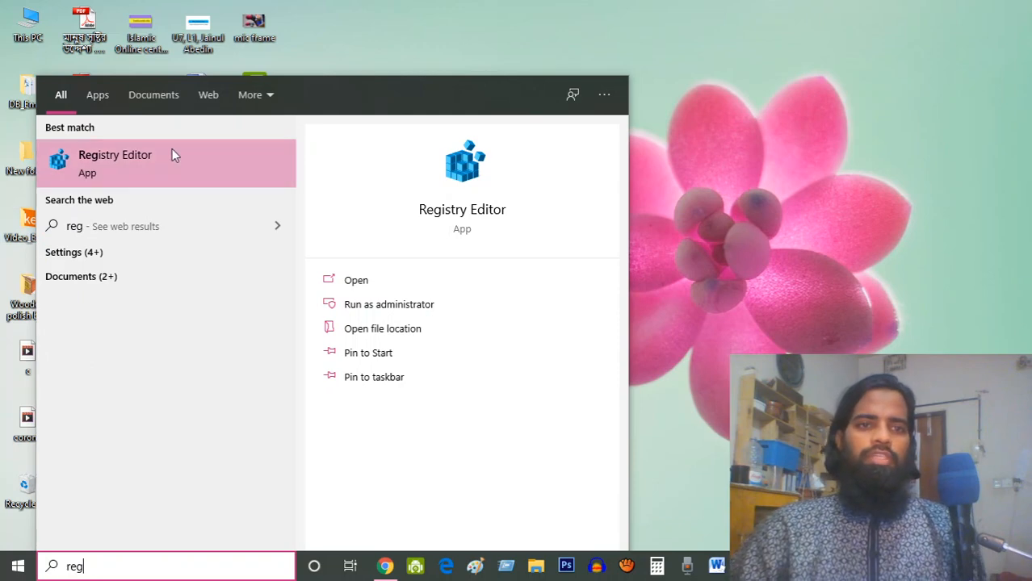
click(115, 154)
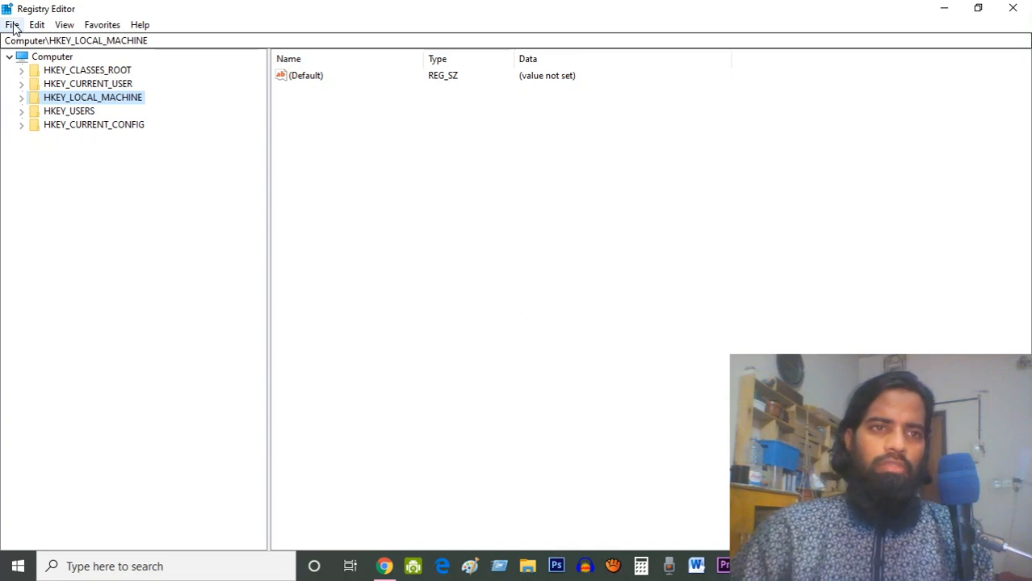
click(12, 24)
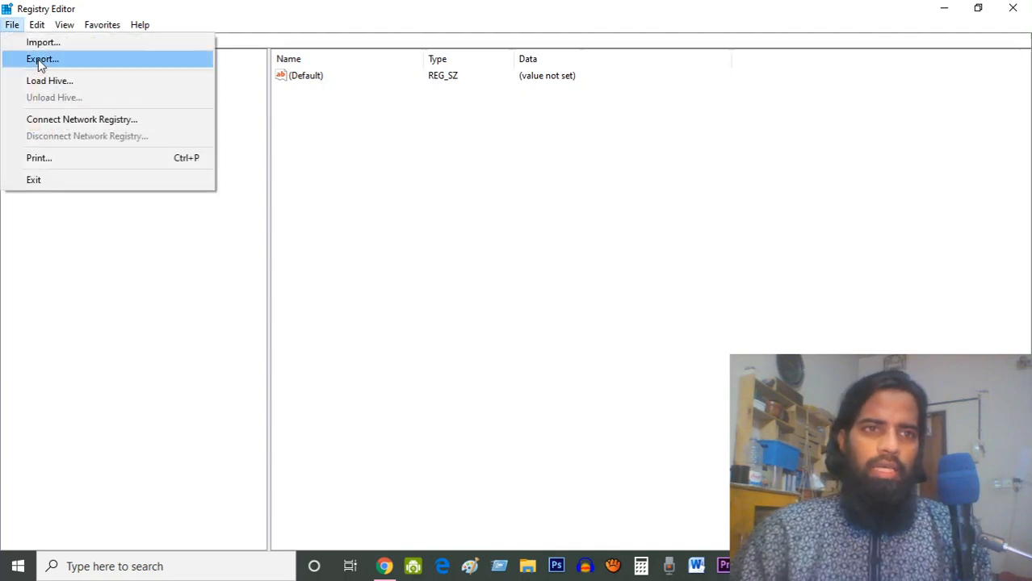
click(42, 58)
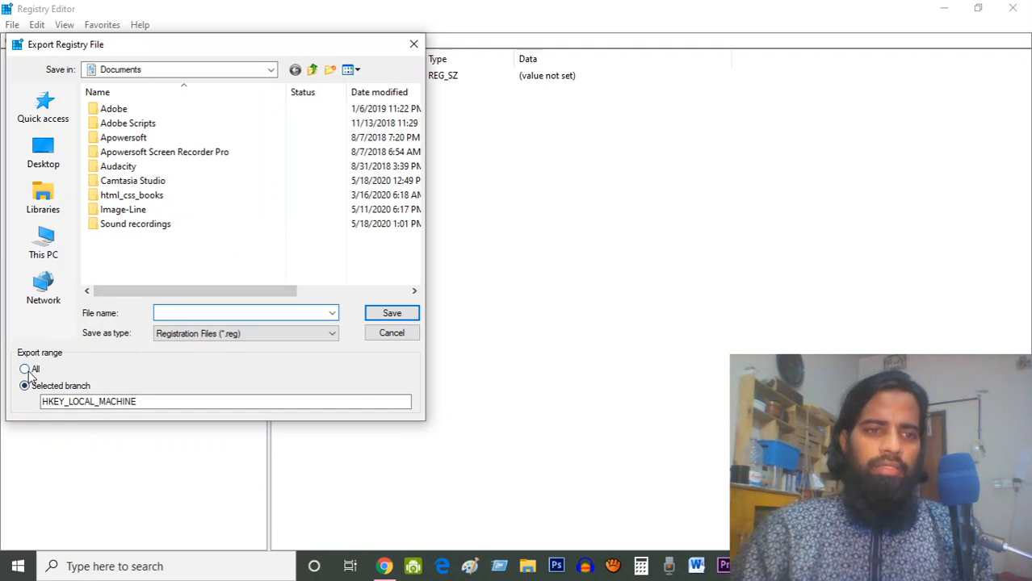
click(25, 369)
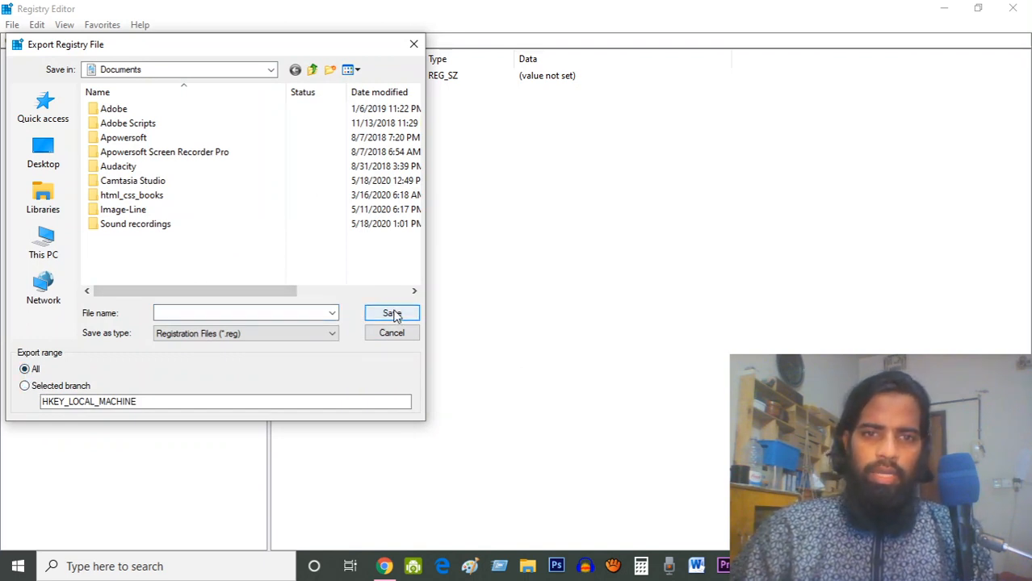
click(242, 312)
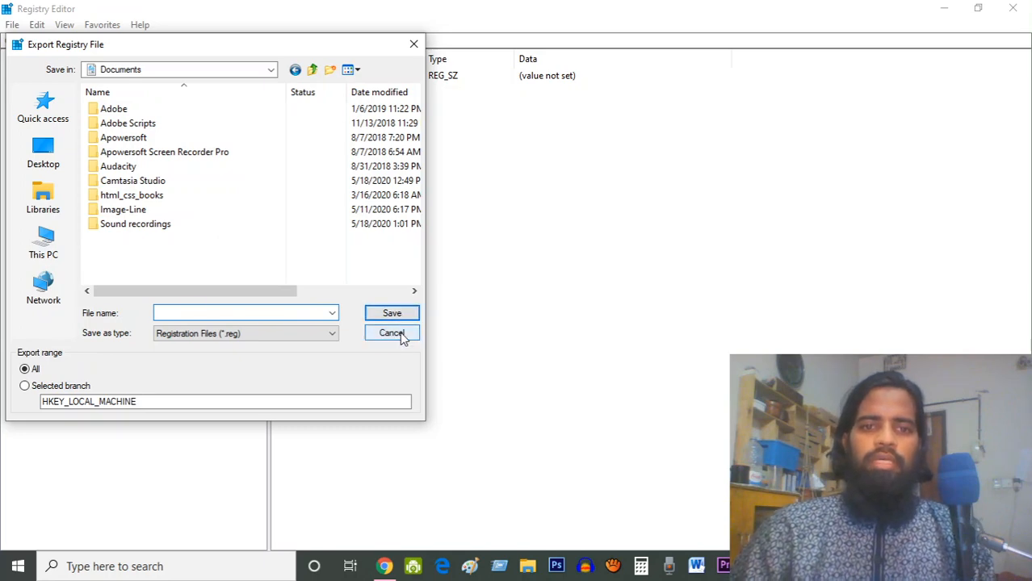
mouse_move(396, 337)
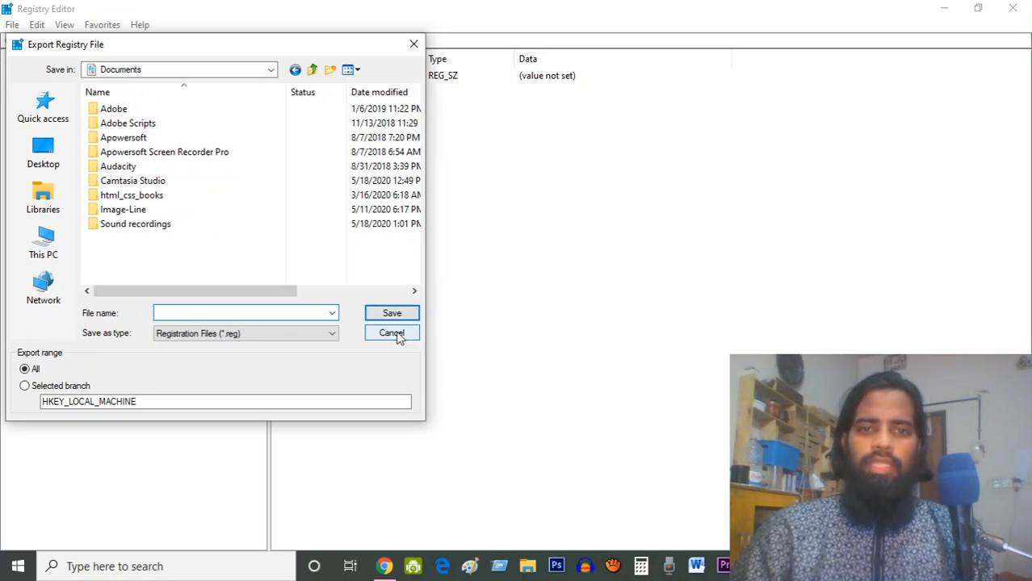
click(392, 333)
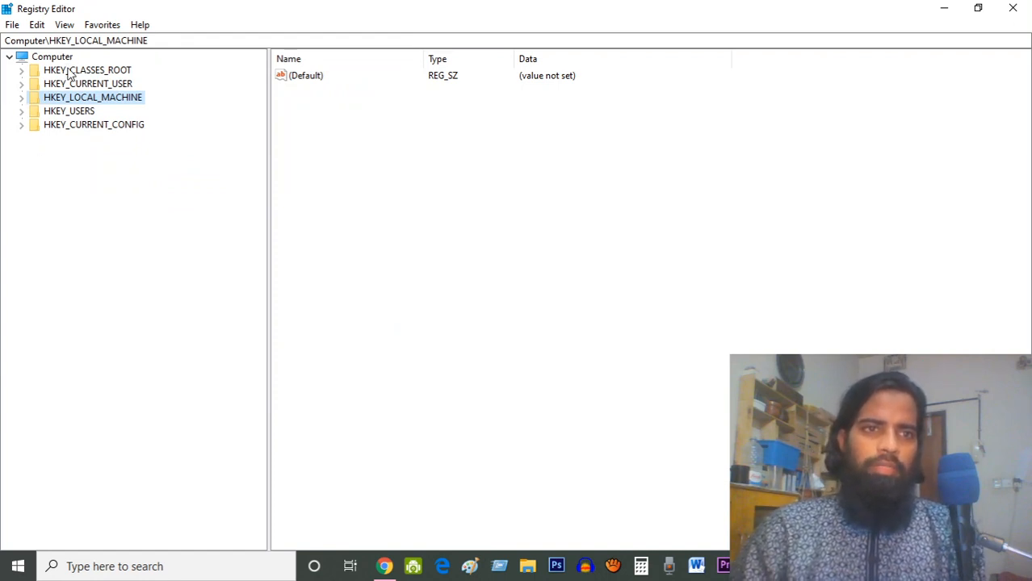
mouse_move(67, 105)
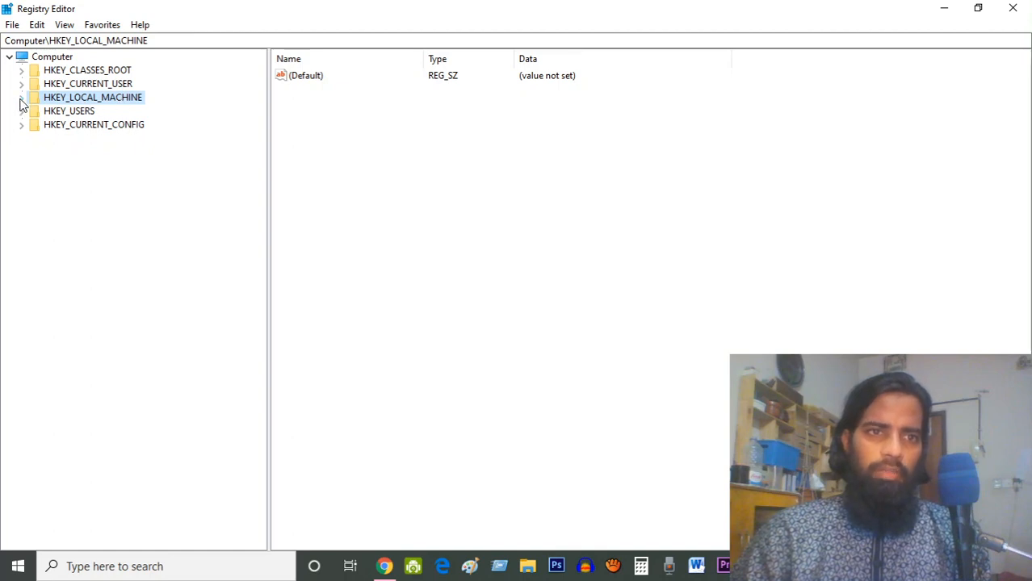
Expand HKEY_LOCAL_MACHINE > SYSTEM > CurrentControlSet to show Control, Enum and Services.
click(21, 97)
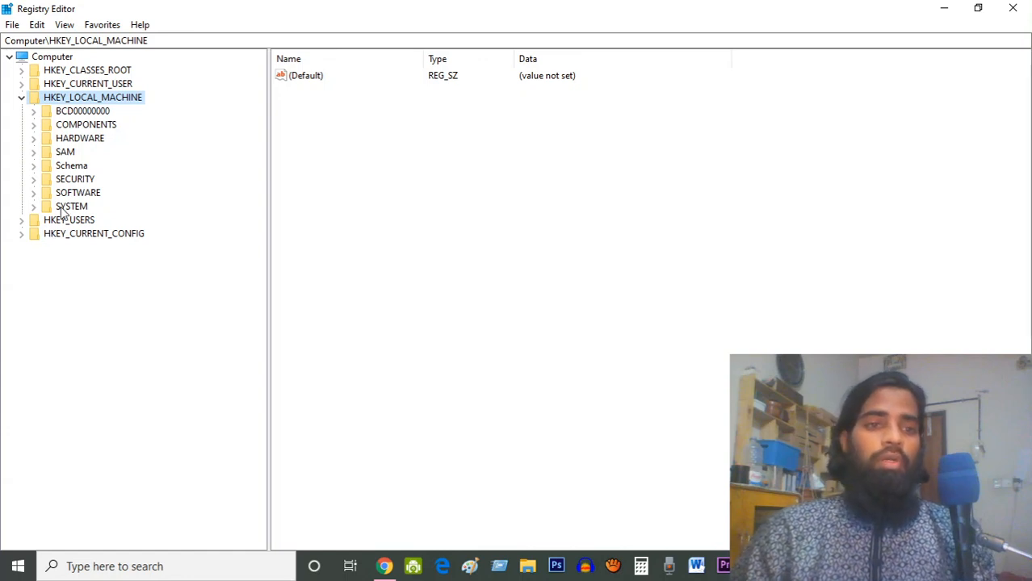
click(34, 206)
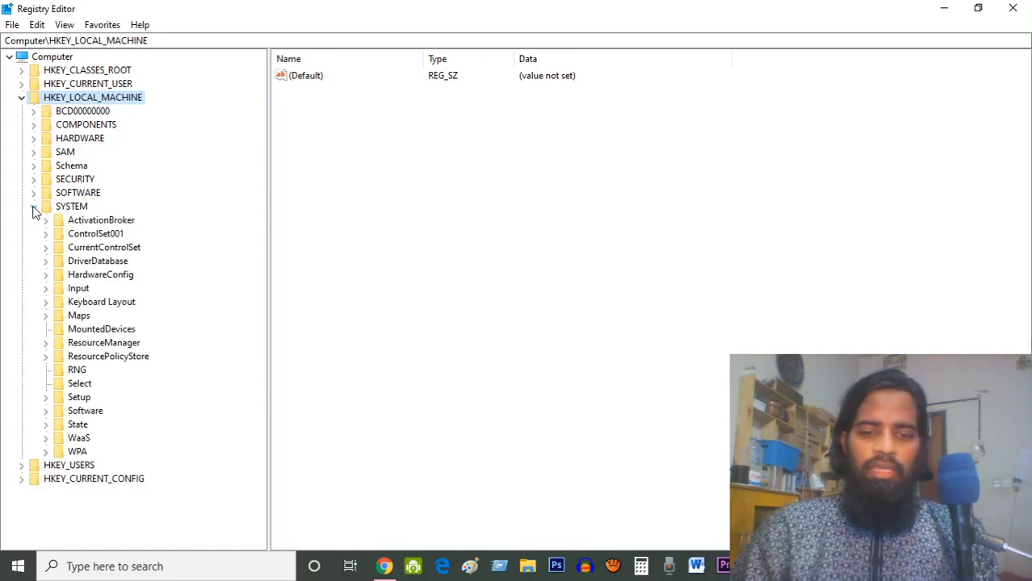
click(34, 206)
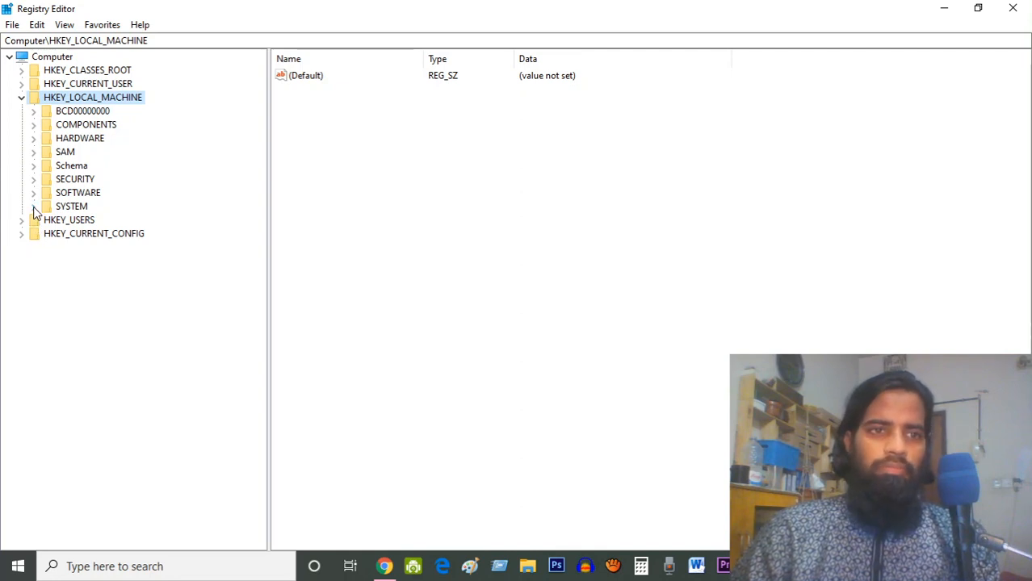
click(34, 206)
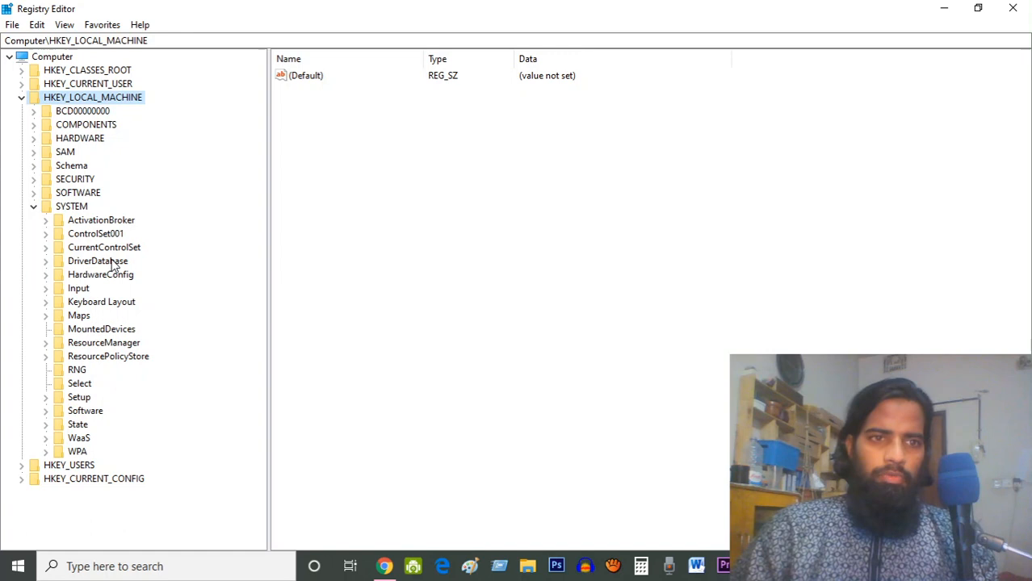
mouse_move(57, 256)
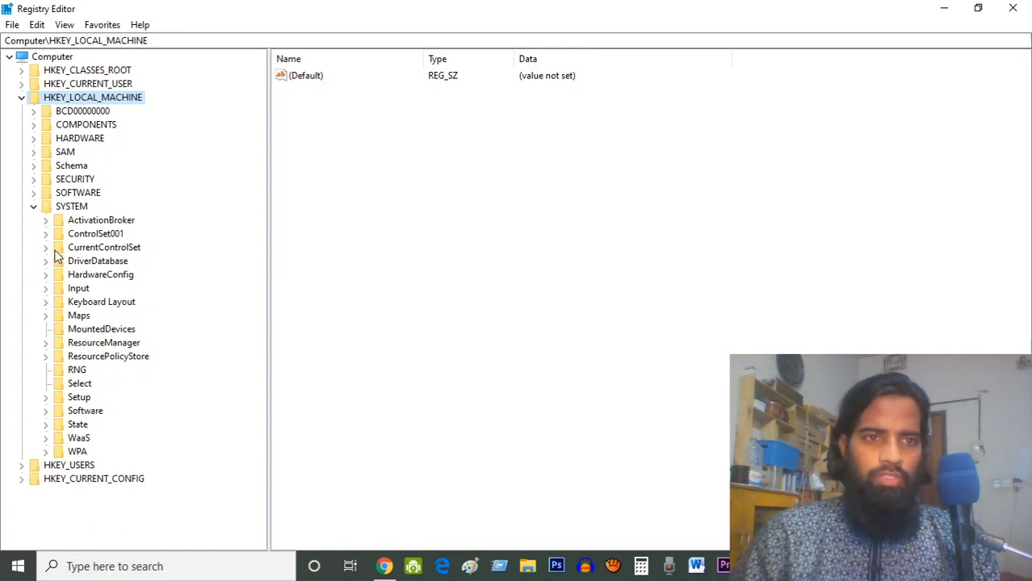
click(46, 247)
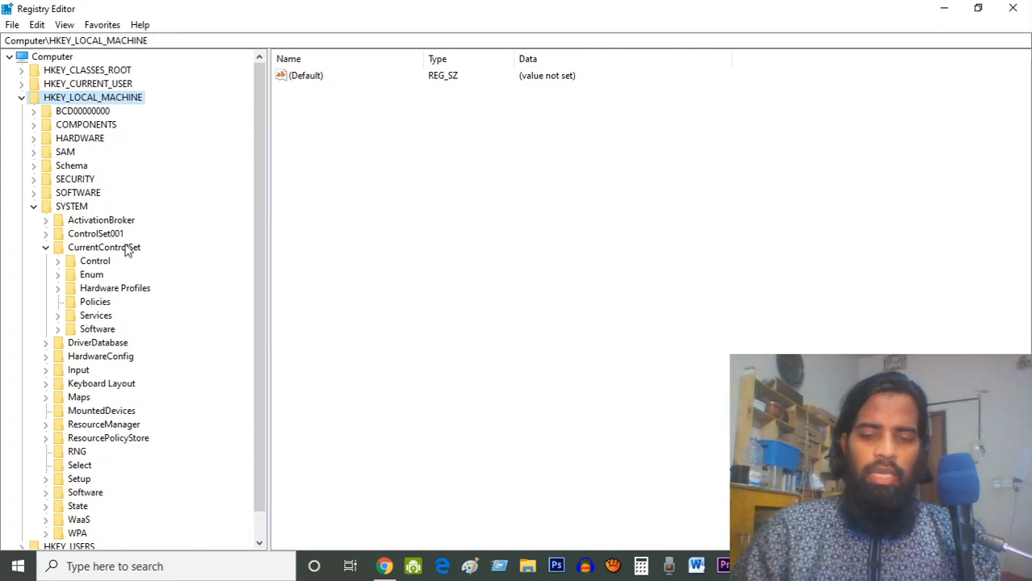
mouse_move(116, 269)
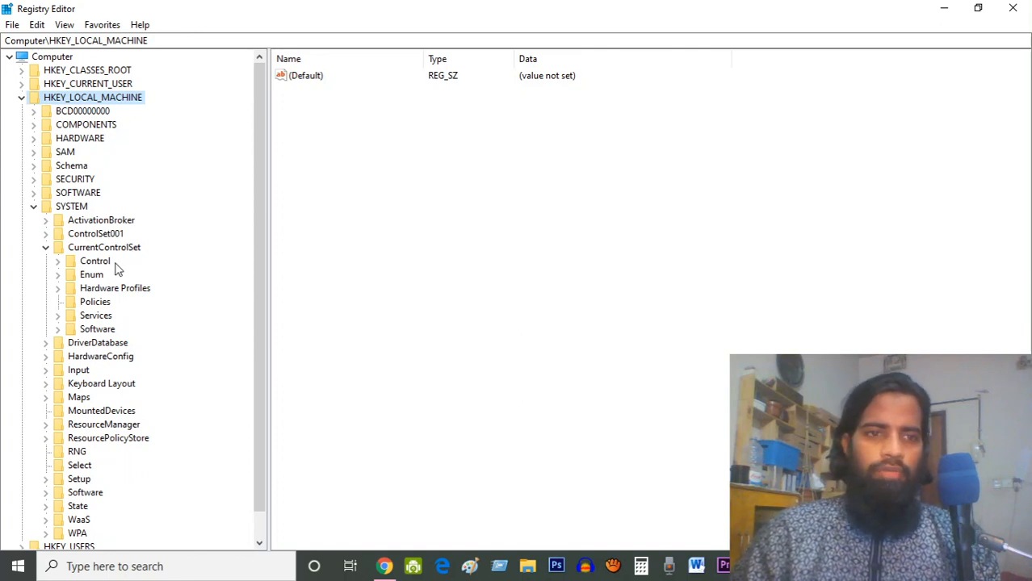
mouse_move(63, 323)
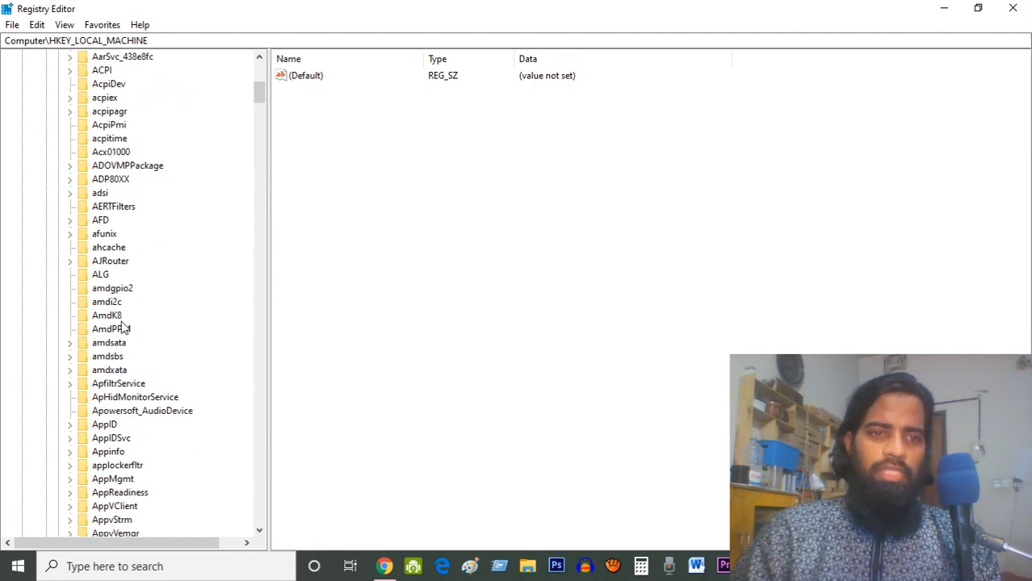
Open Services\NlaSvc\Parameters\Internet to list its active probe values.
scroll(down, 3)
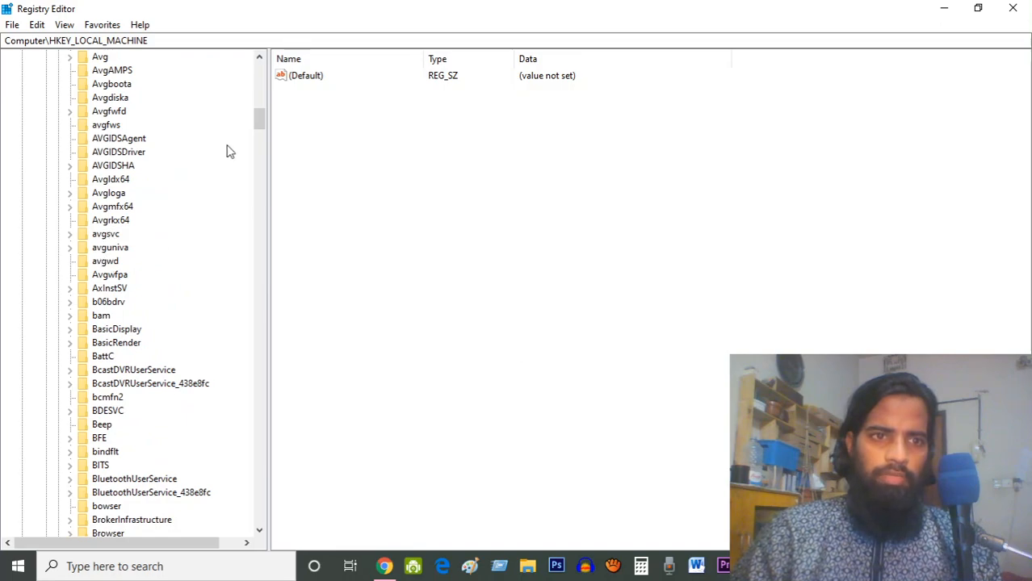
scroll(down, 3)
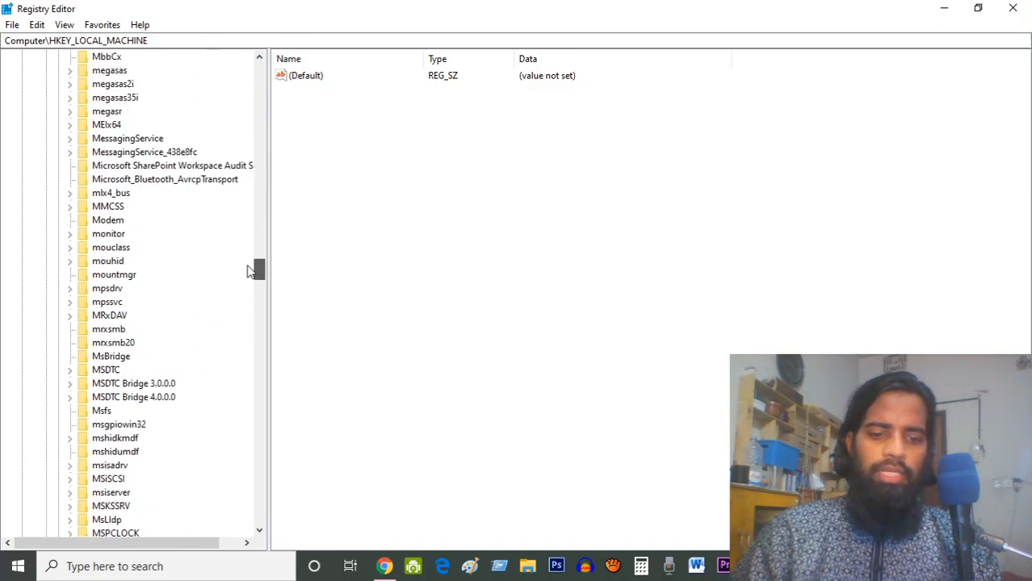
scroll(down, 3)
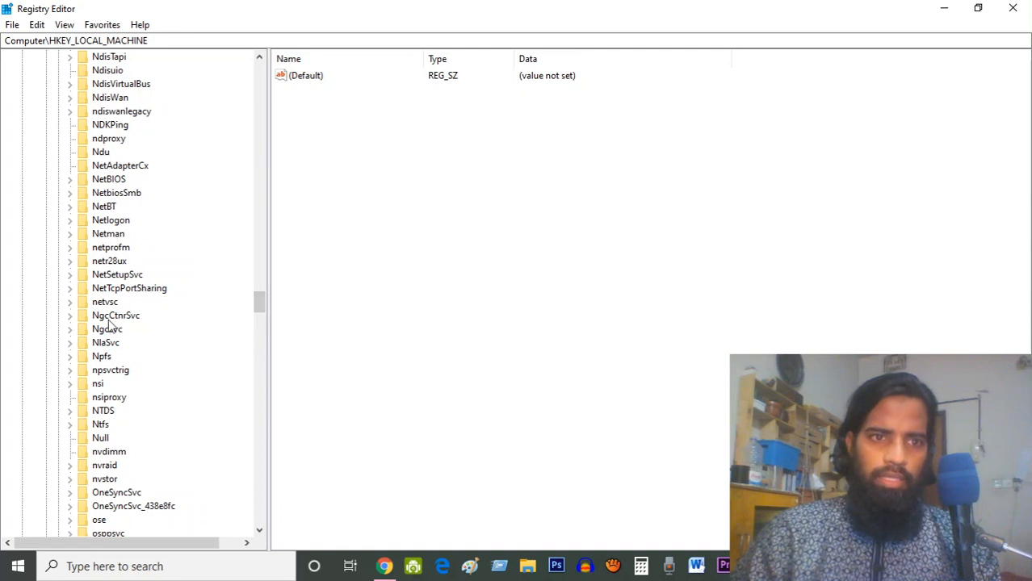
click(105, 343)
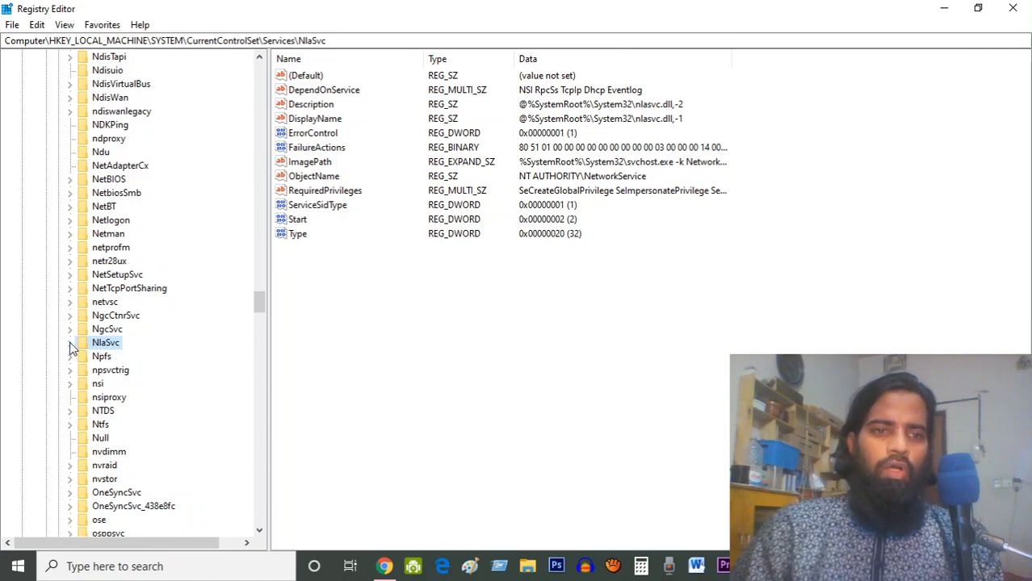
click(70, 343)
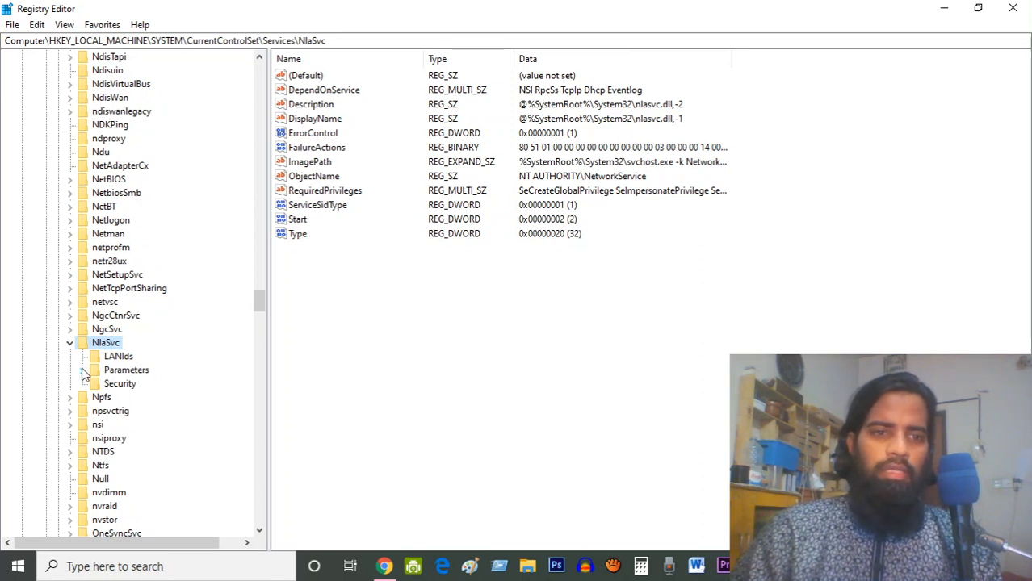
click(83, 370)
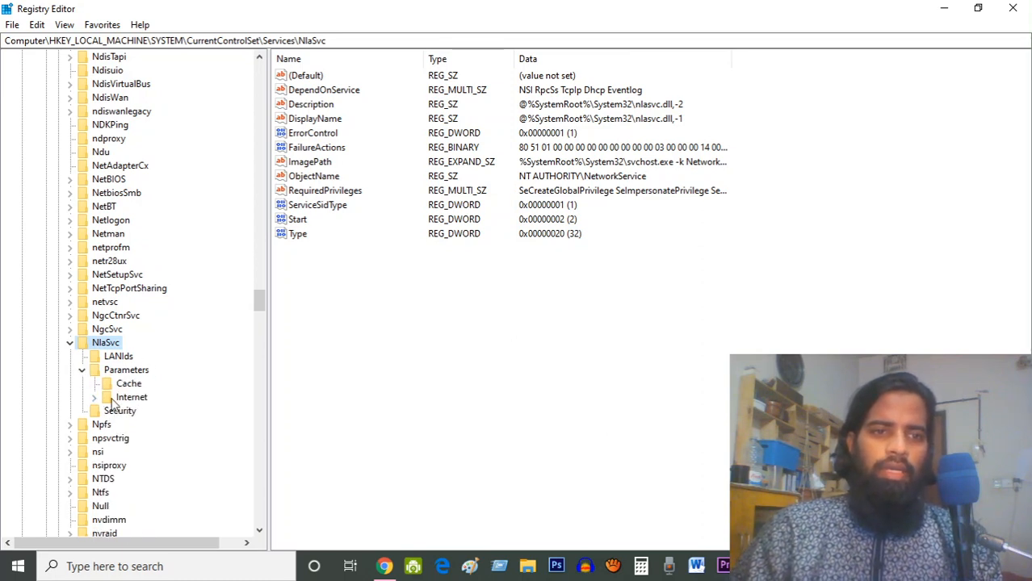
click(131, 396)
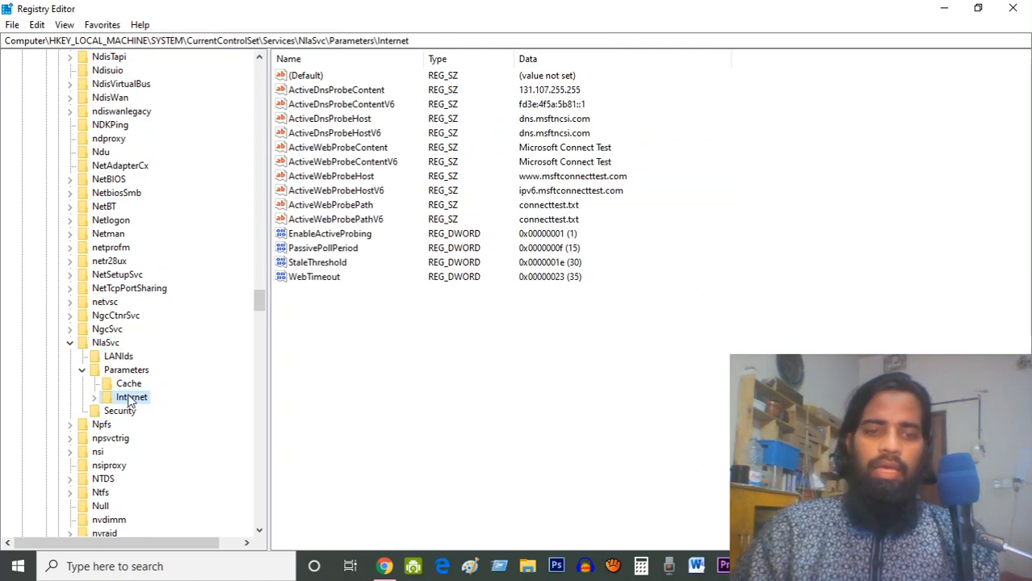
mouse_move(258, 351)
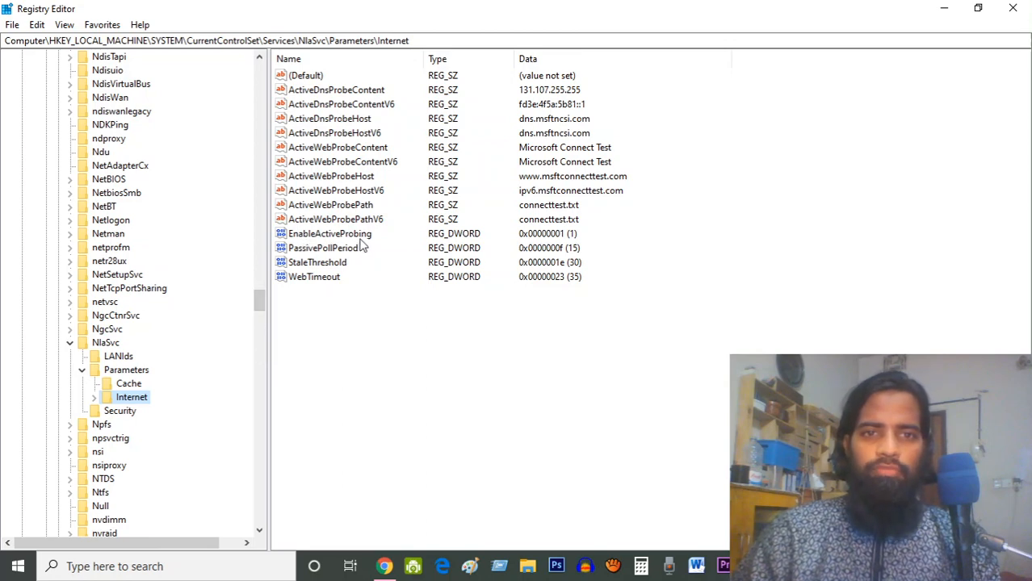
Set EnableActiveProbing to 0 and collapse the tree back to CurrentControlSet.
click(330, 233)
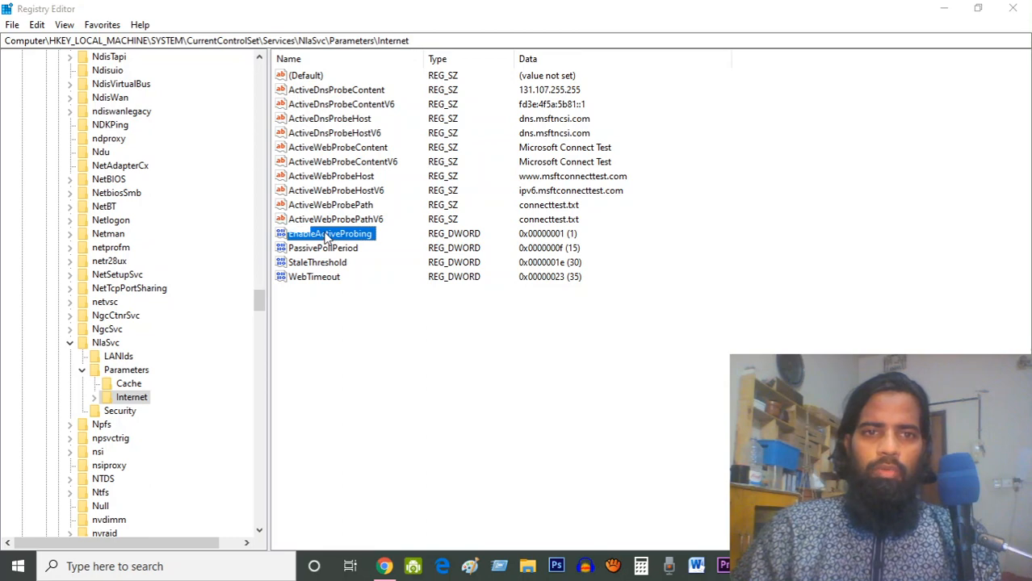
double_click(329, 233)
text(0)
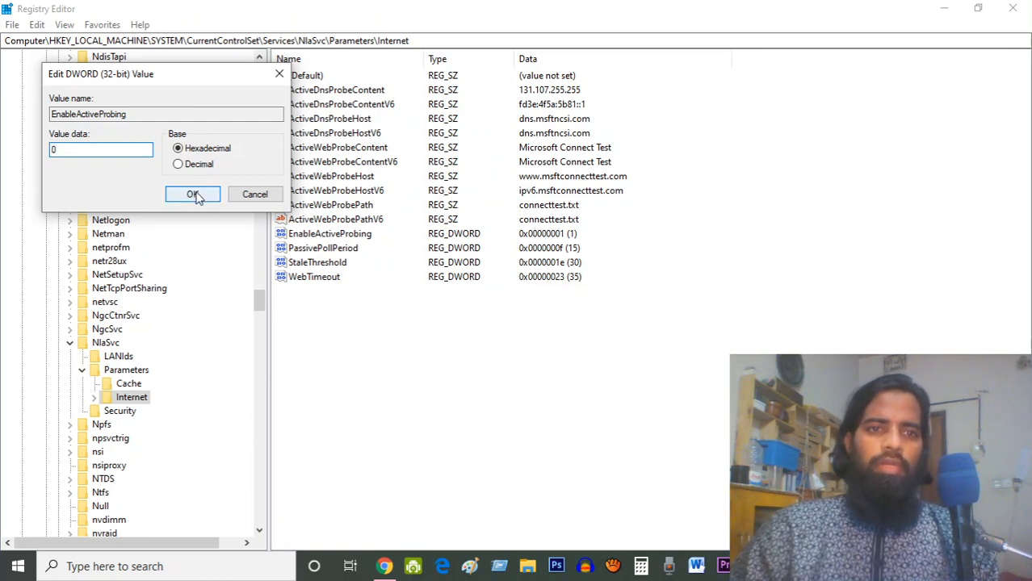
click(192, 194)
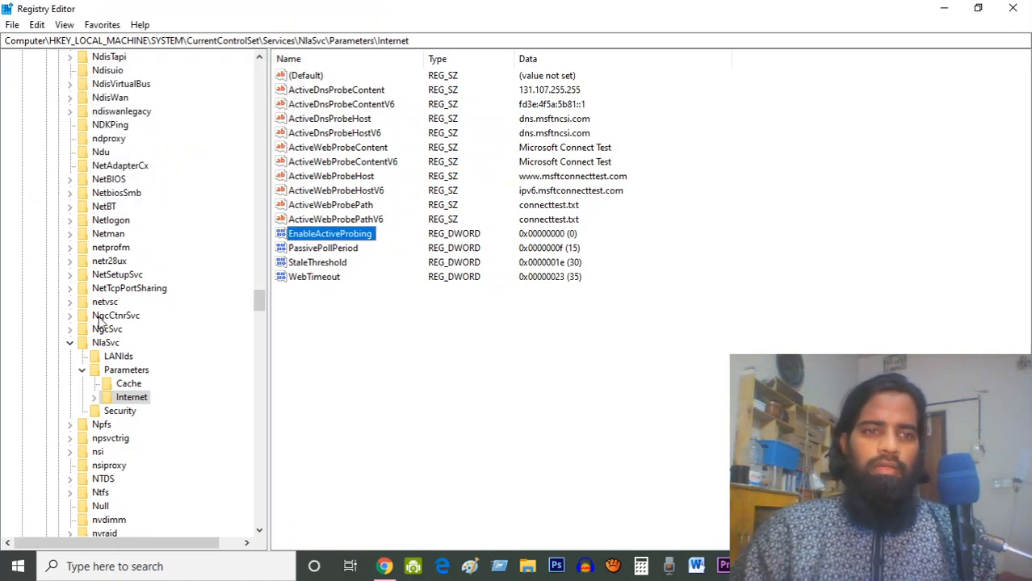
click(126, 370)
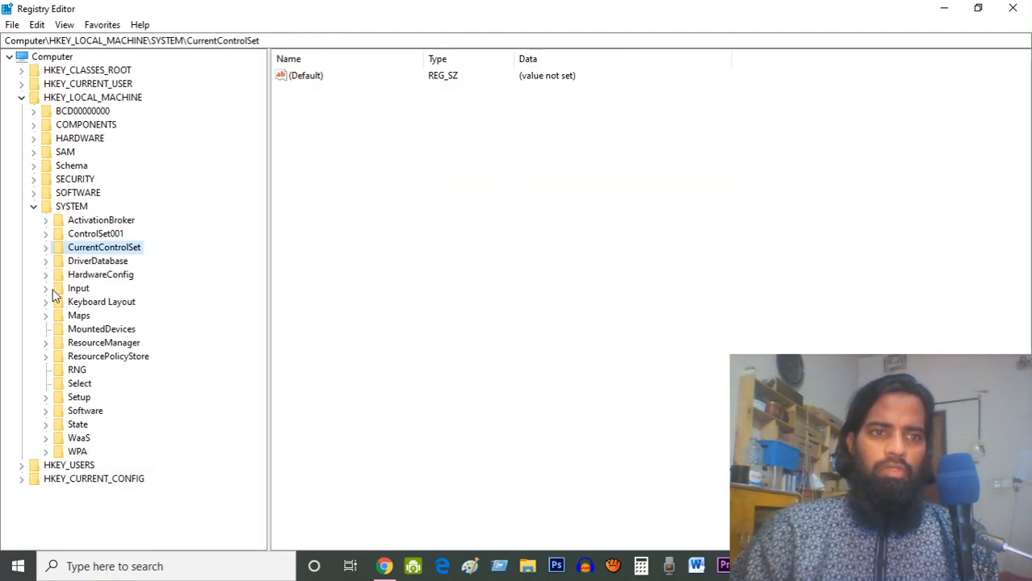
Collapse SYSTEM and re-expand HKEY_LOCAL_MACHINE from the top.
click(34, 206)
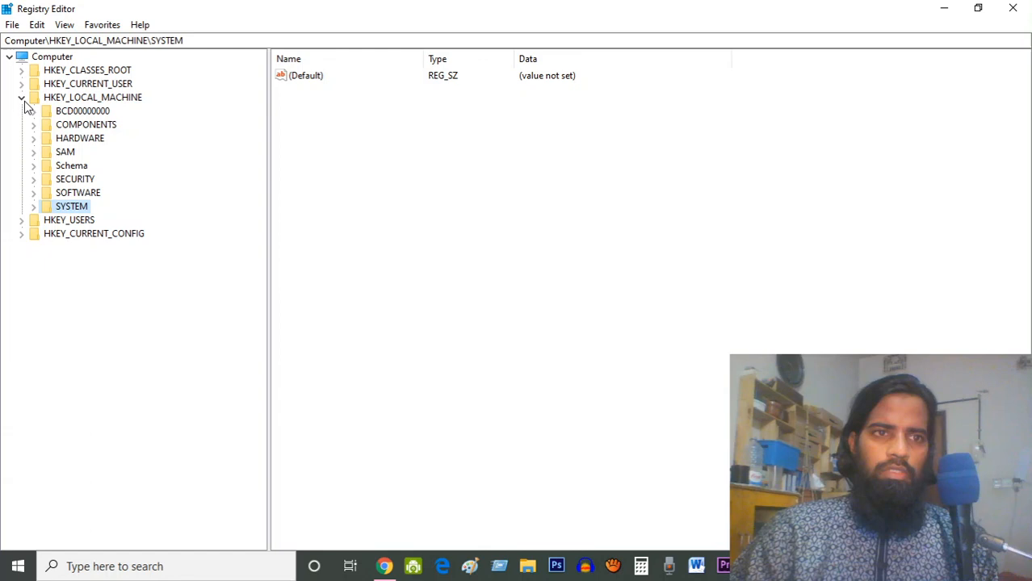
click(22, 96)
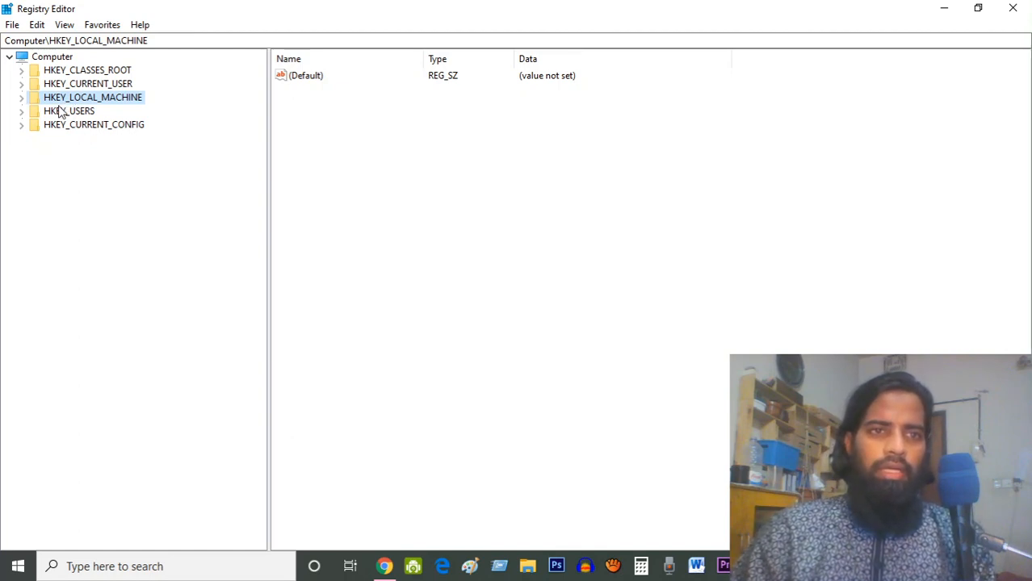
click(21, 97)
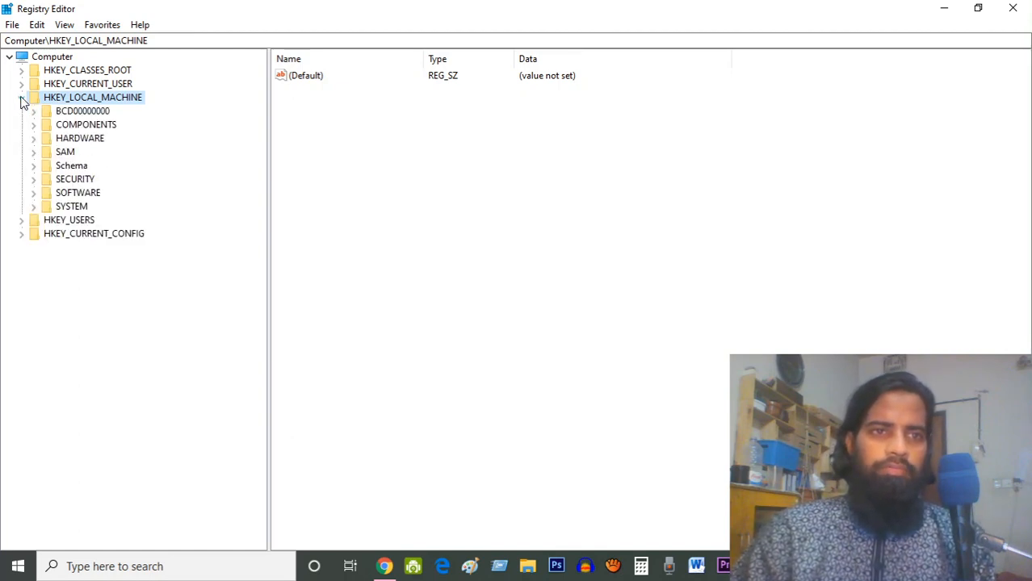
click(21, 97)
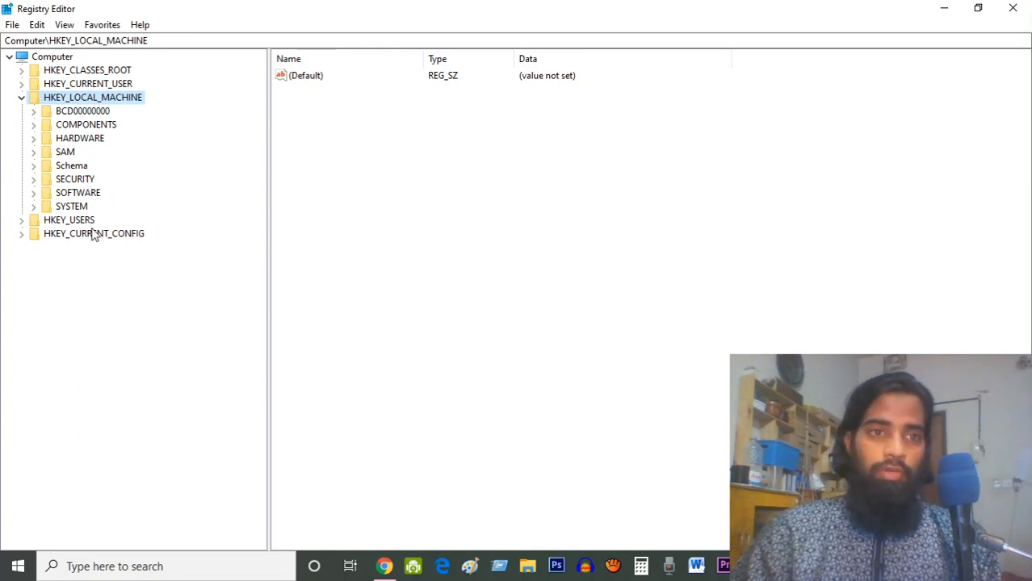
Expand SOFTWARE > Policies > Microsoft to reveal NetworkConnectivityStatusIndicator.
click(33, 192)
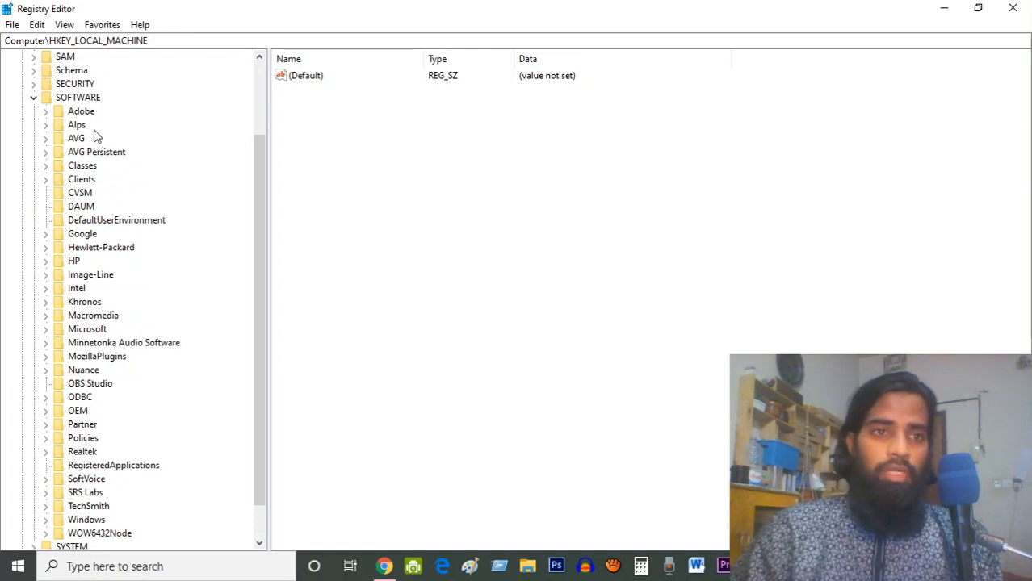
scroll(down, 3)
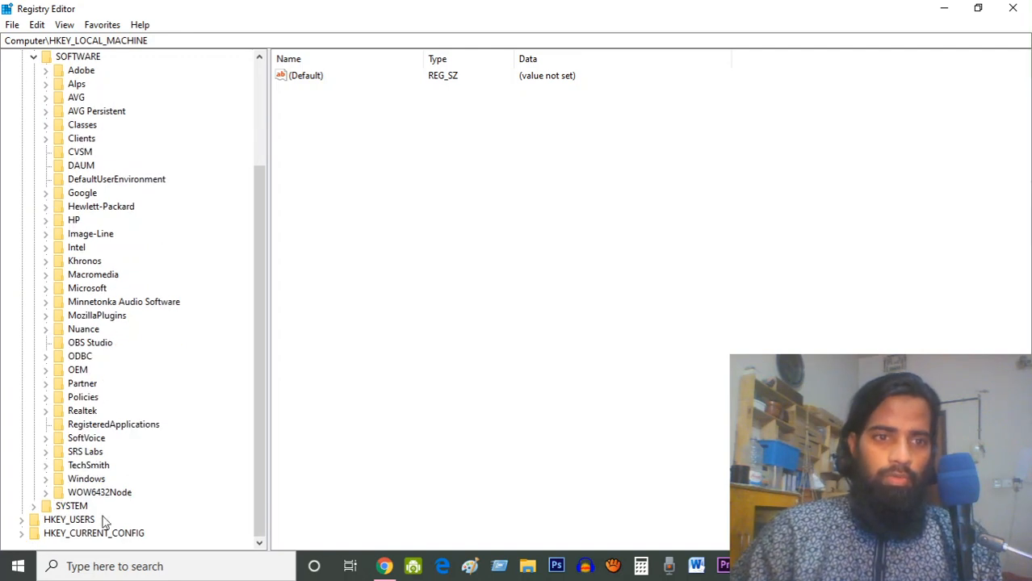
mouse_move(93, 460)
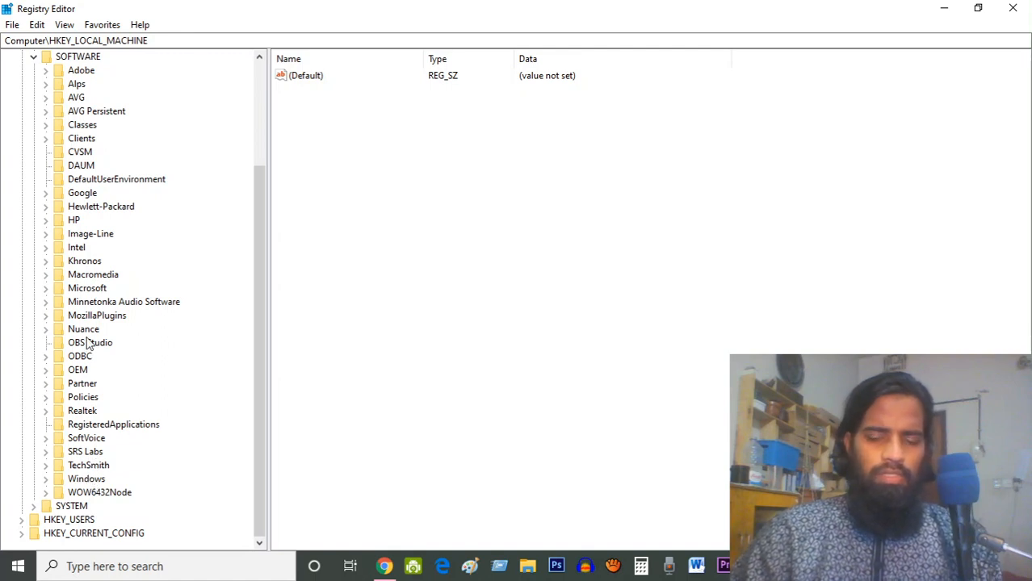
mouse_move(86, 438)
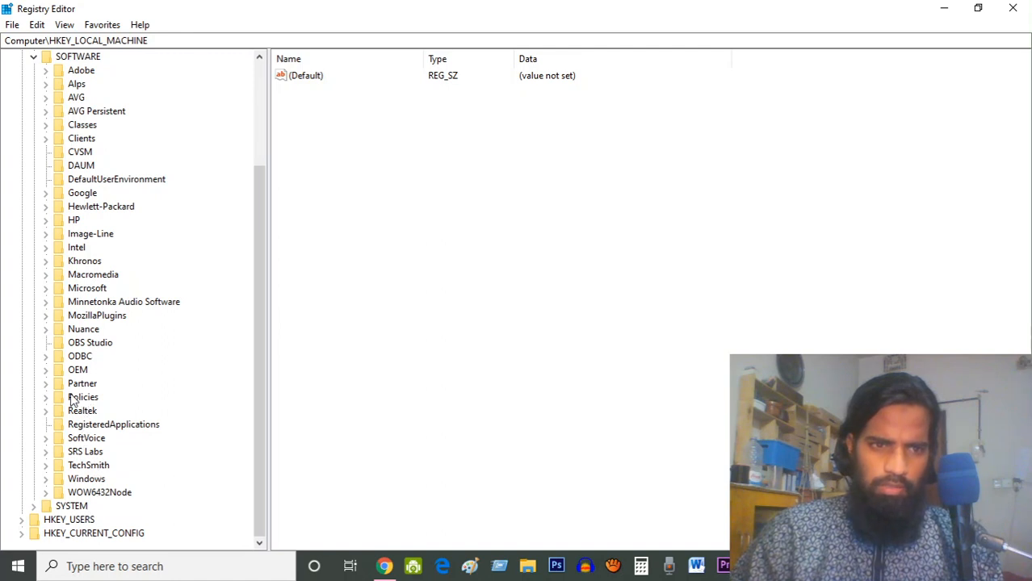
click(46, 397)
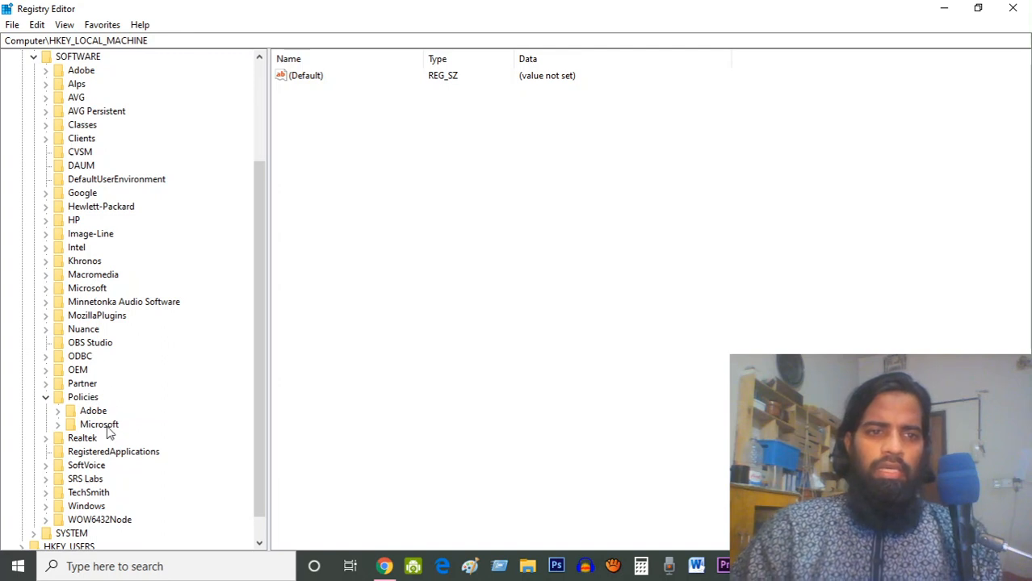
click(100, 424)
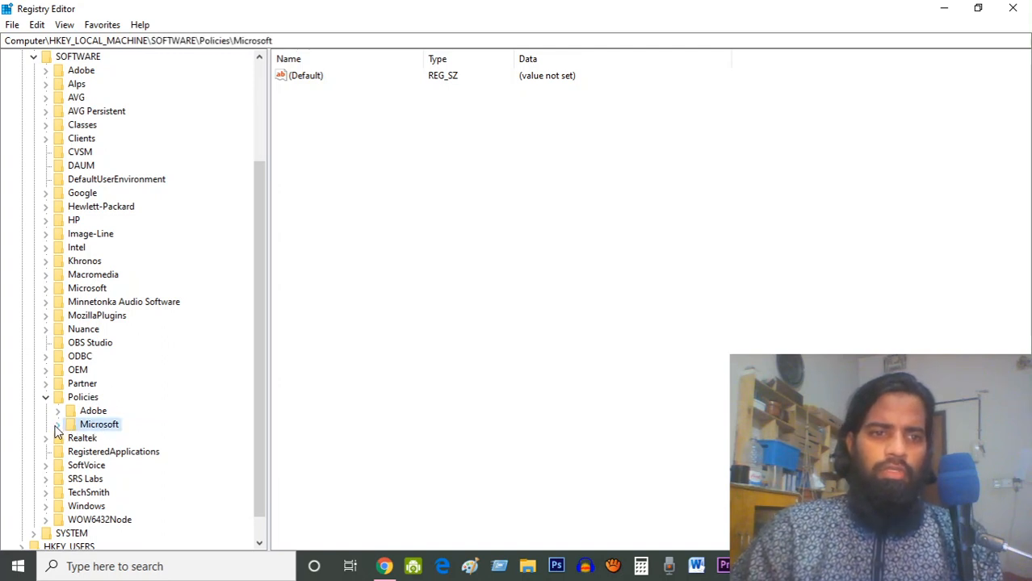
click(58, 424)
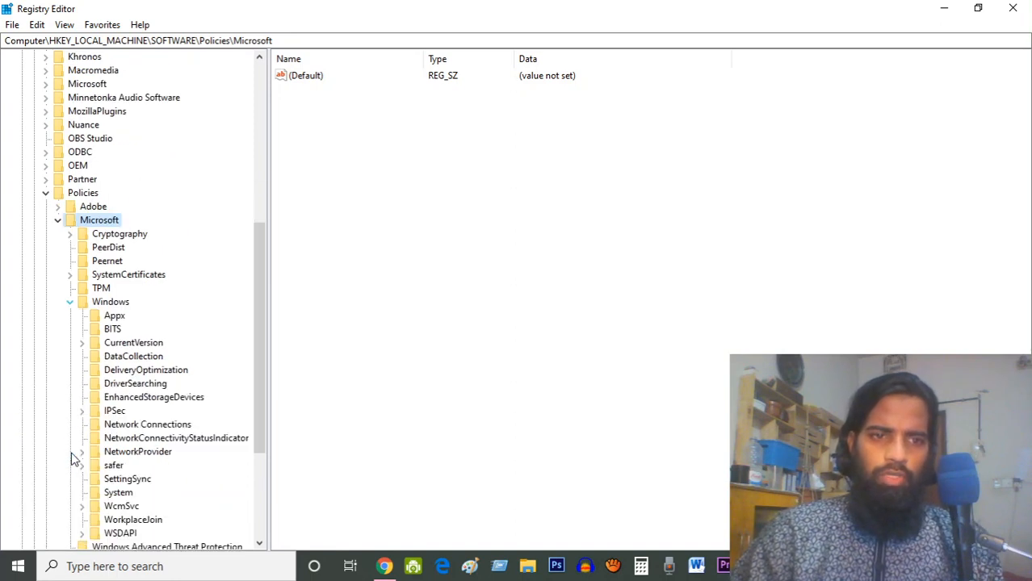
mouse_move(179, 396)
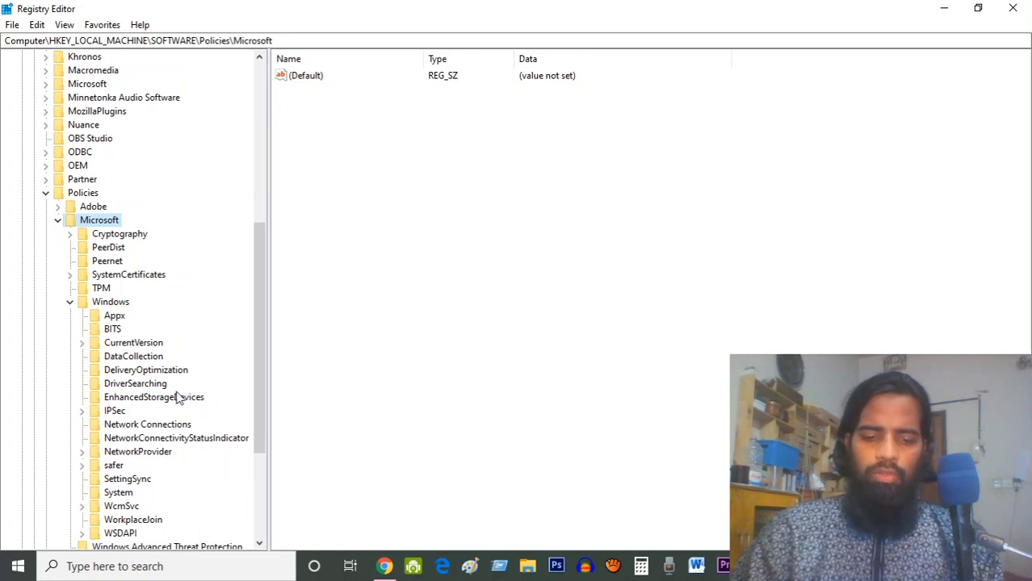
mouse_move(182, 430)
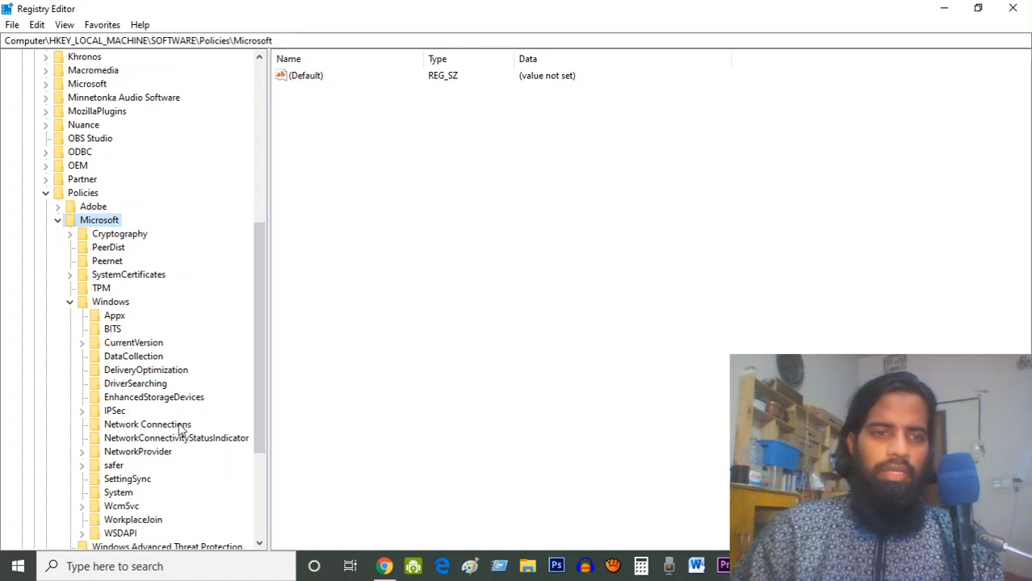
mouse_move(178, 449)
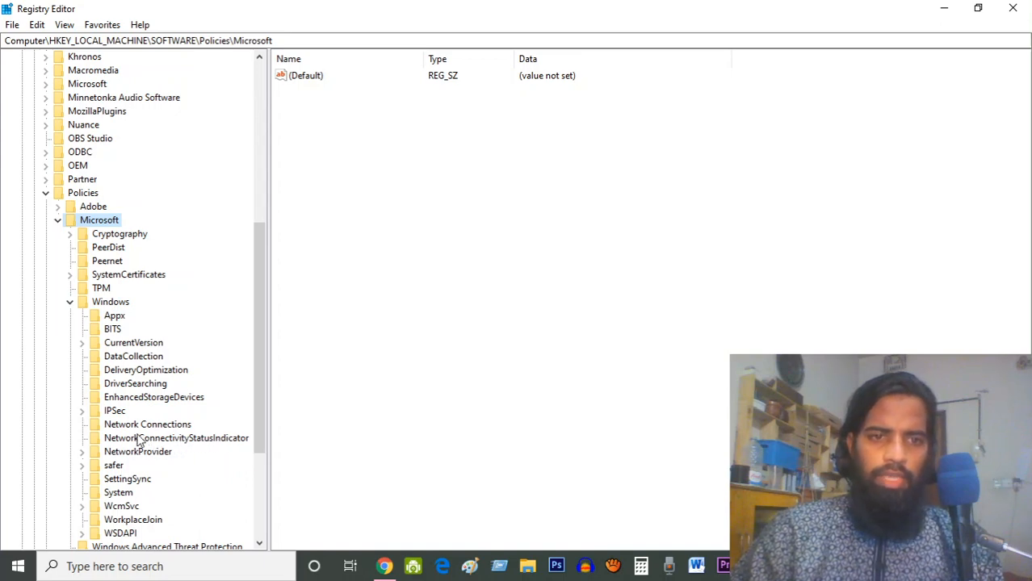
Create a DWORD (32-bit) value in NetworkConnectivityStatusIndicator and name it NoActiveProbe.
click(175, 437)
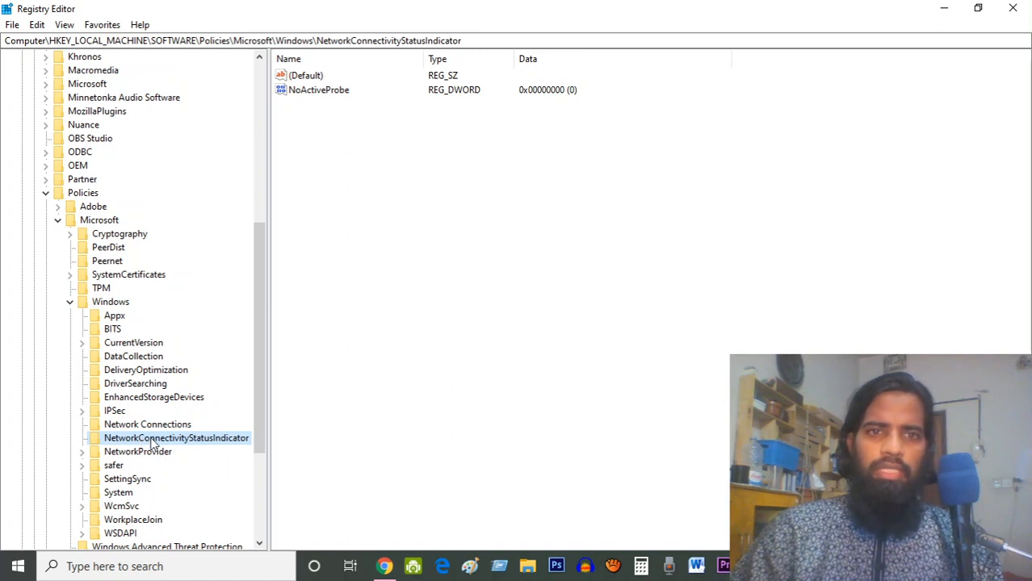
mouse_move(337, 149)
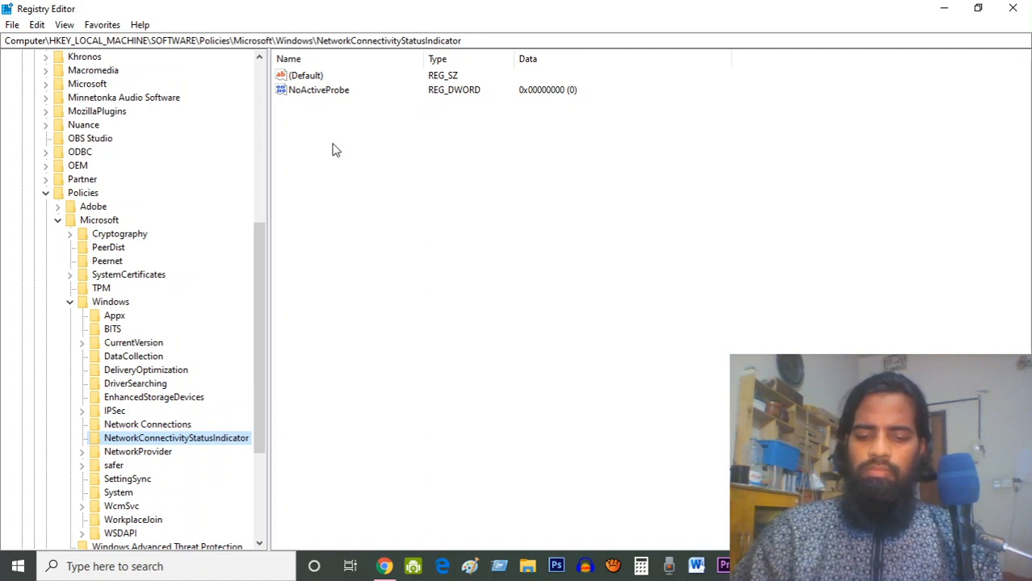
mouse_move(339, 134)
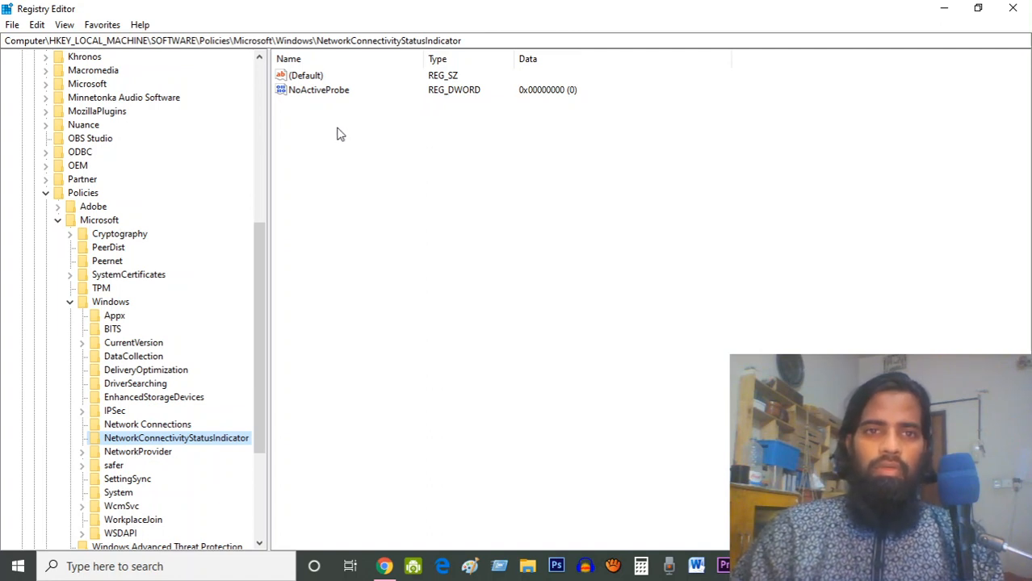
right_click(339, 133)
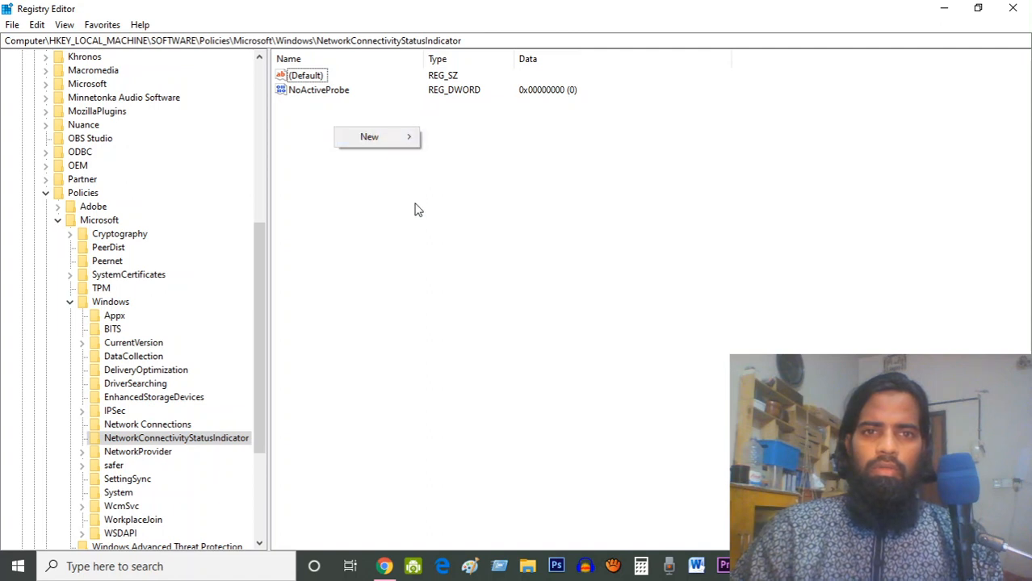
mouse_move(377, 137)
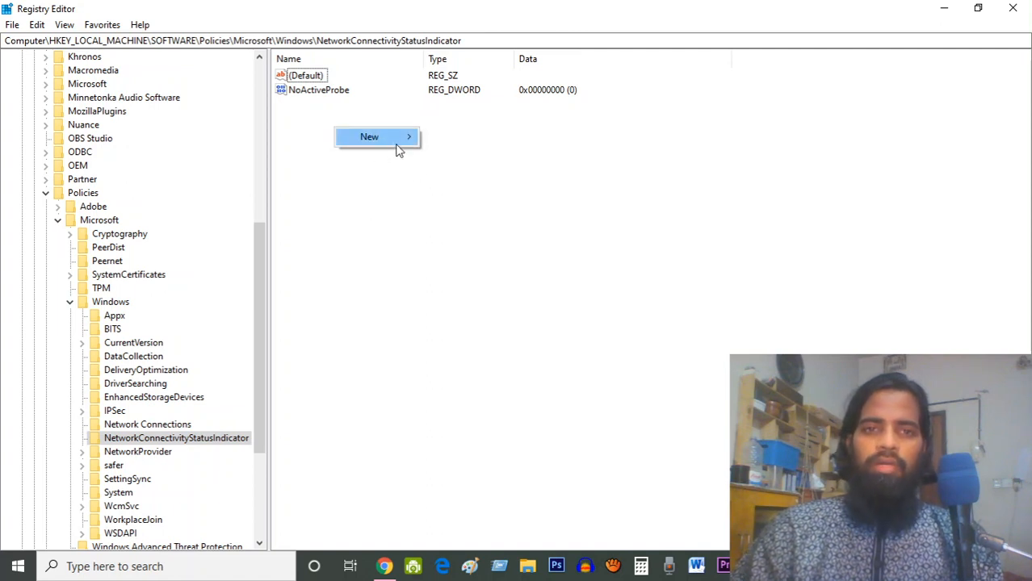
click(369, 136)
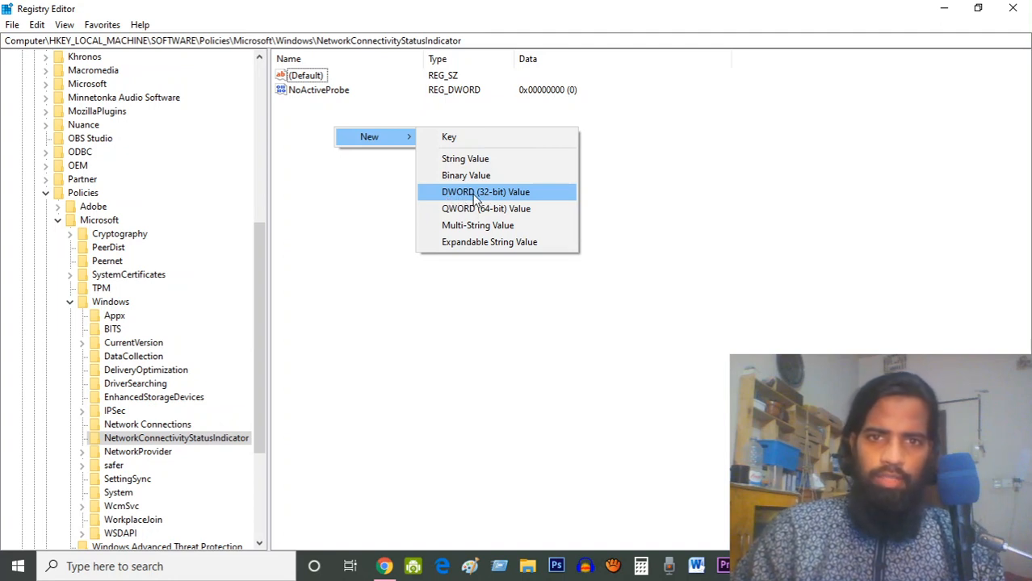
click(486, 192)
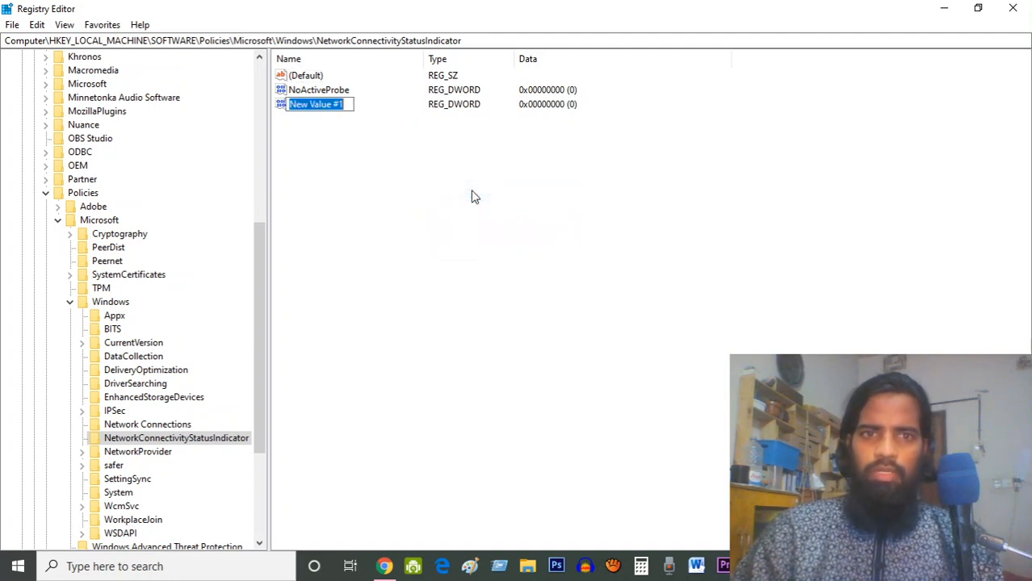
mouse_move(390, 201)
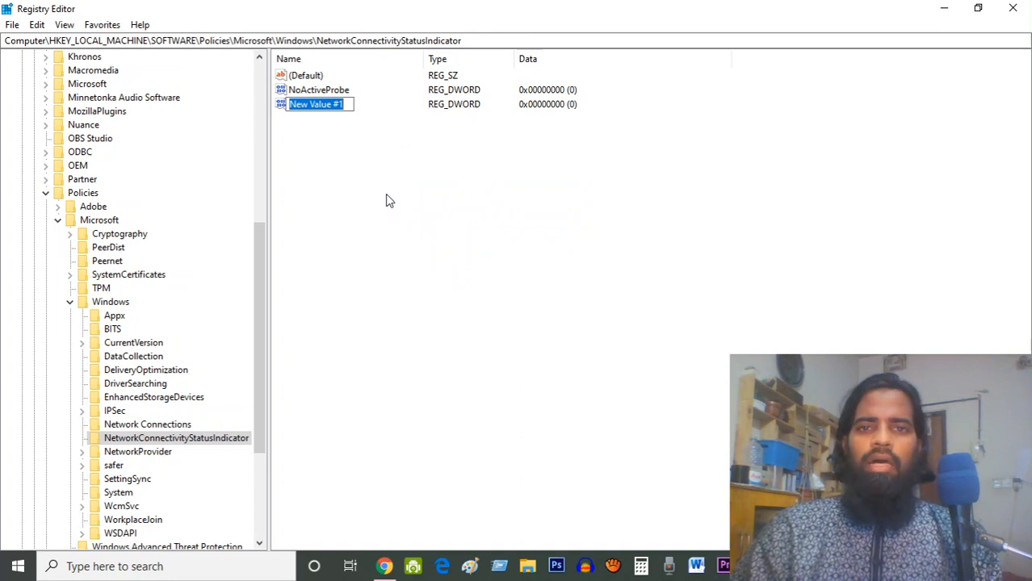
mouse_move(516, 365)
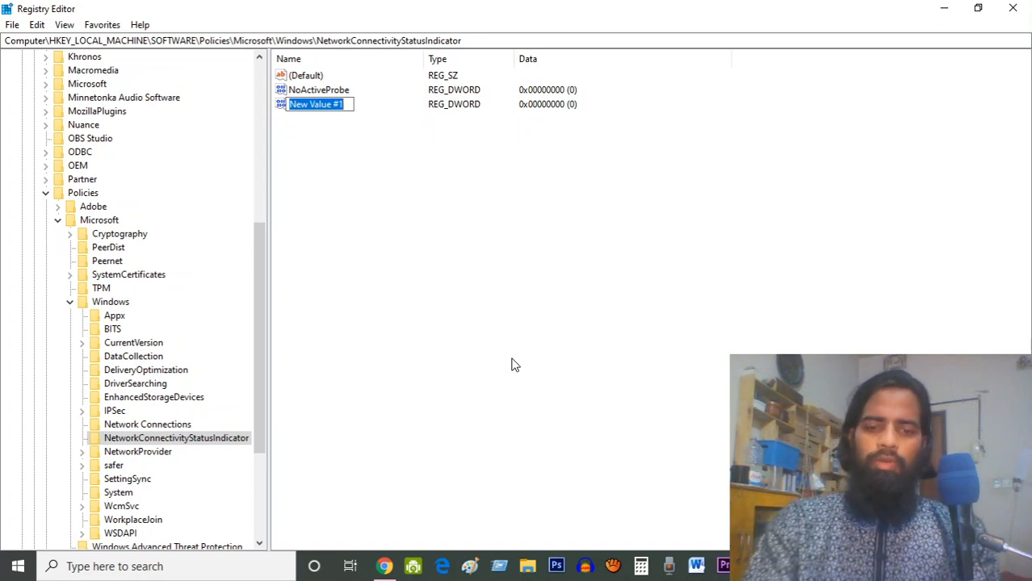
text(NoActiveProbe)
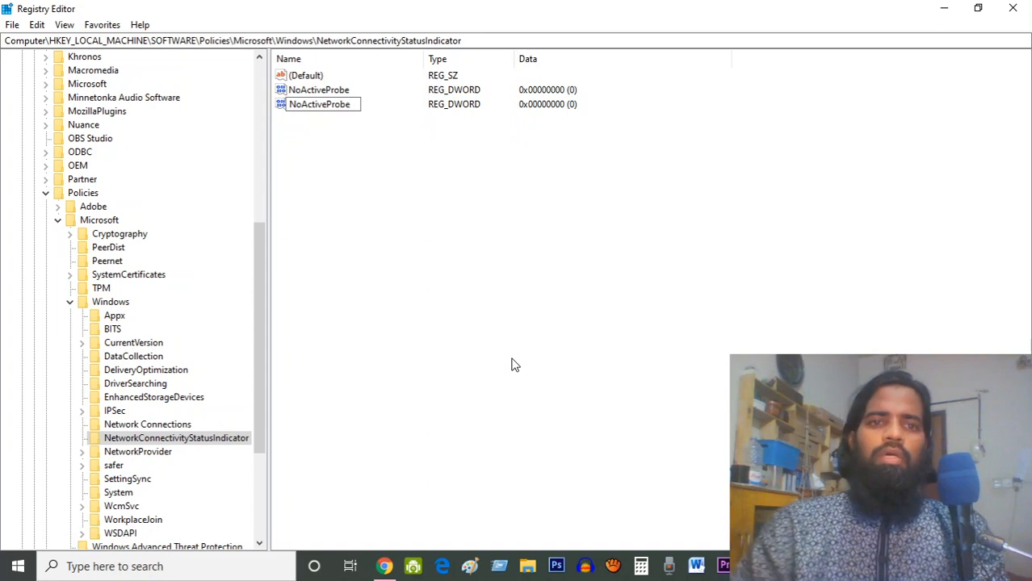
mouse_move(374, 129)
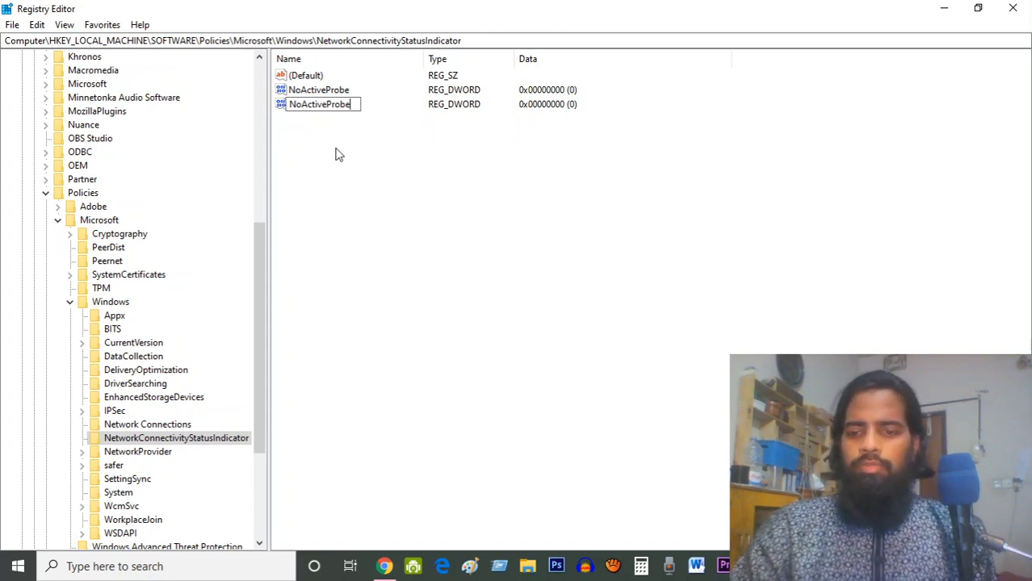
Dismiss the duplicate-name error and delete the extra New Value #1.
key(Return)
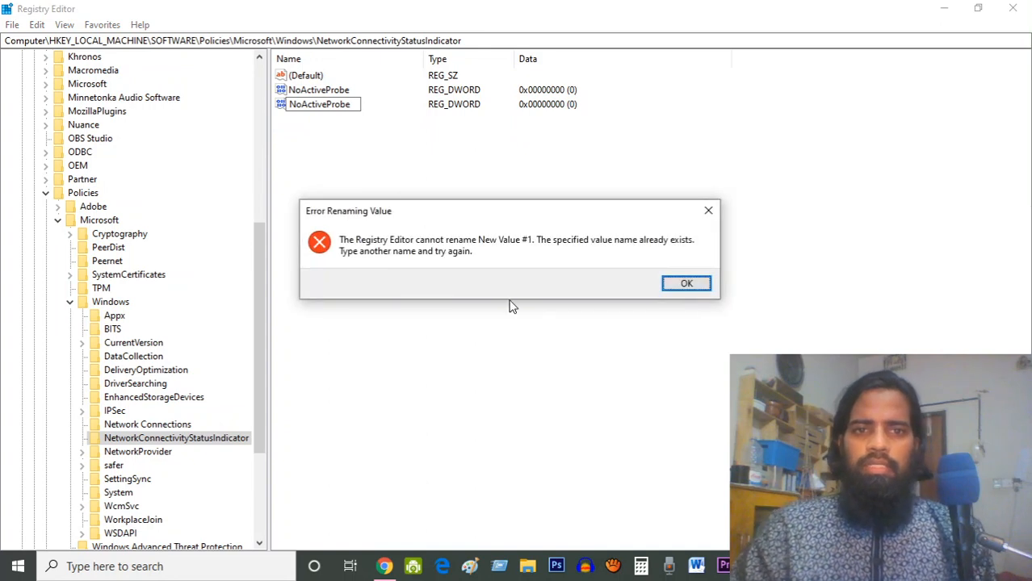
click(685, 283)
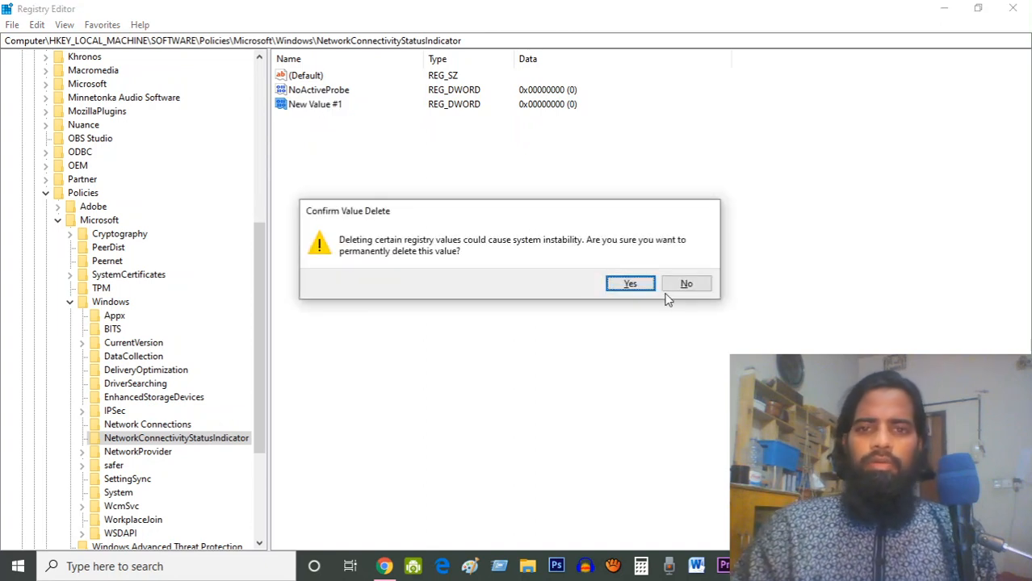
click(630, 283)
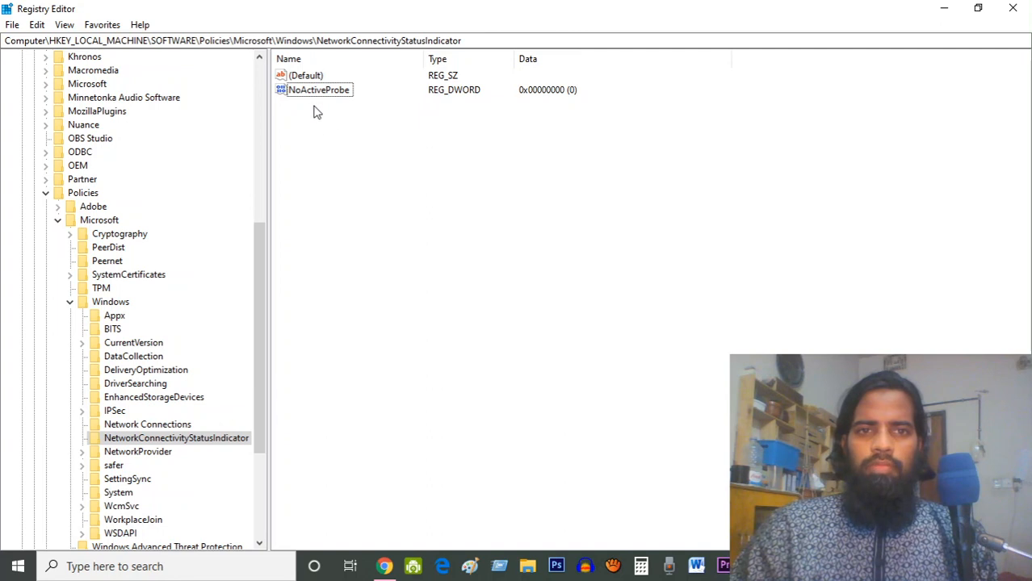
mouse_move(343, 97)
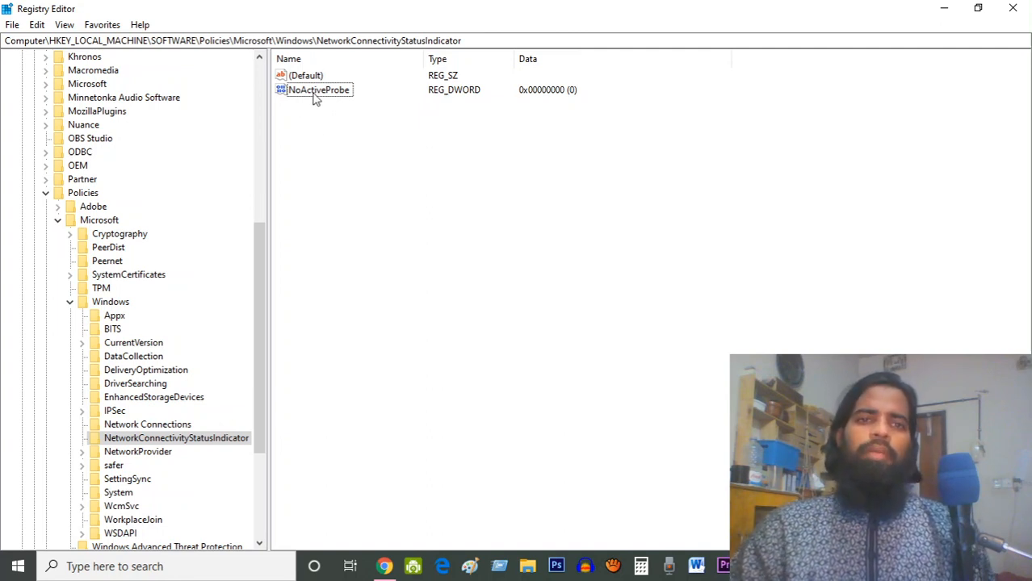
mouse_move(330, 133)
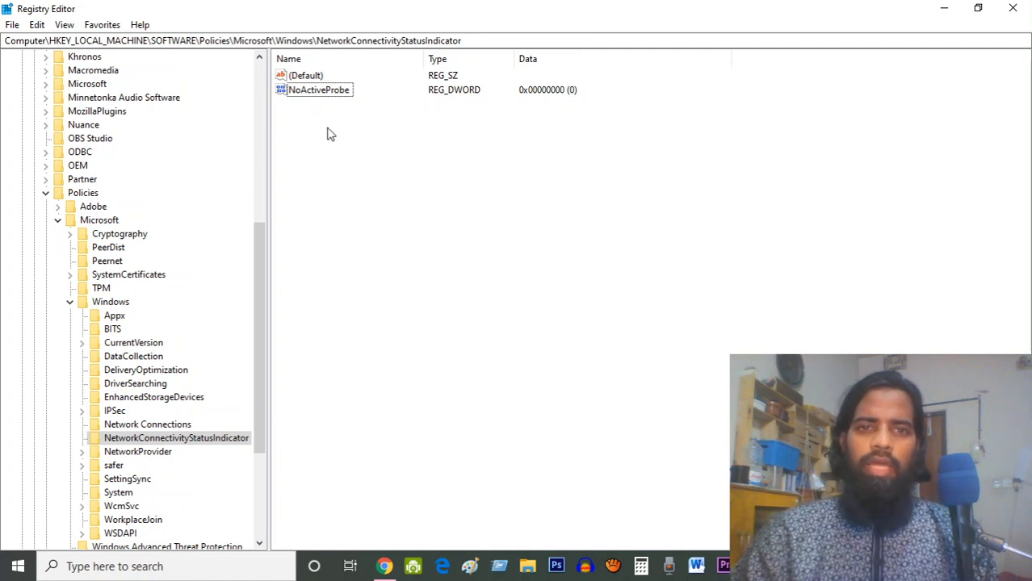
mouse_move(314, 101)
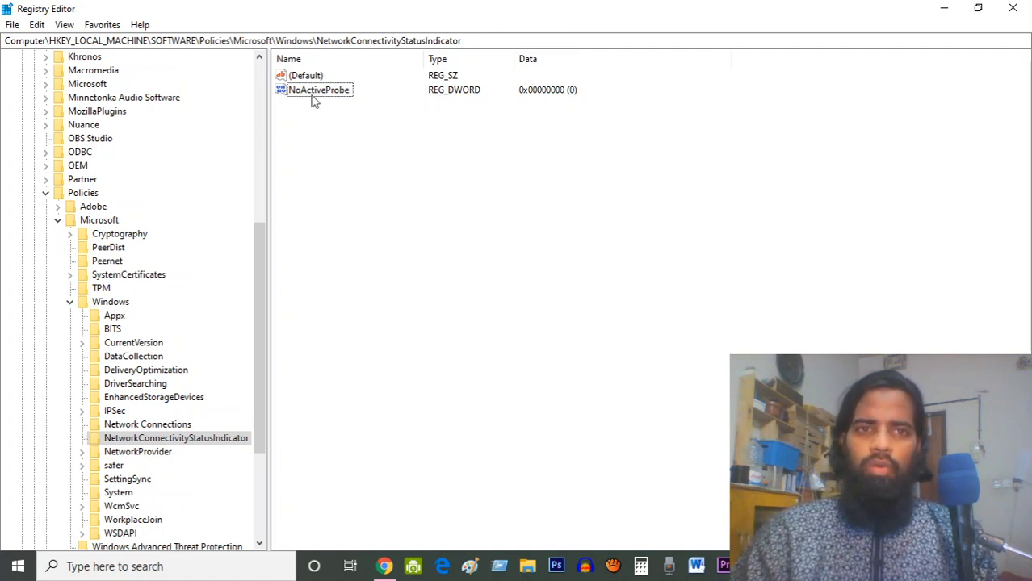
Change the NoActiveProbe DWORD data from 0 to 1.
click(317, 90)
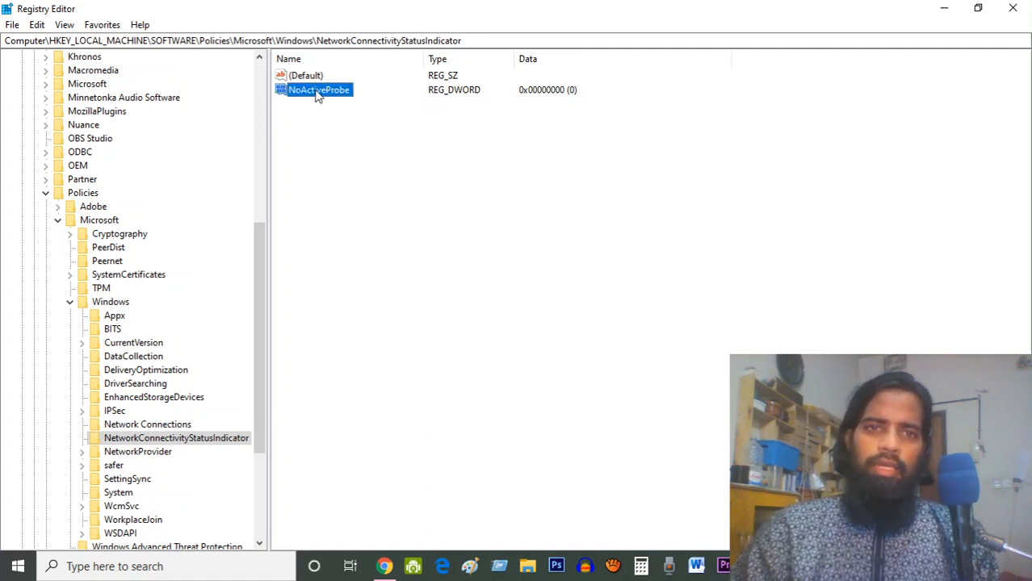
double_click(317, 89)
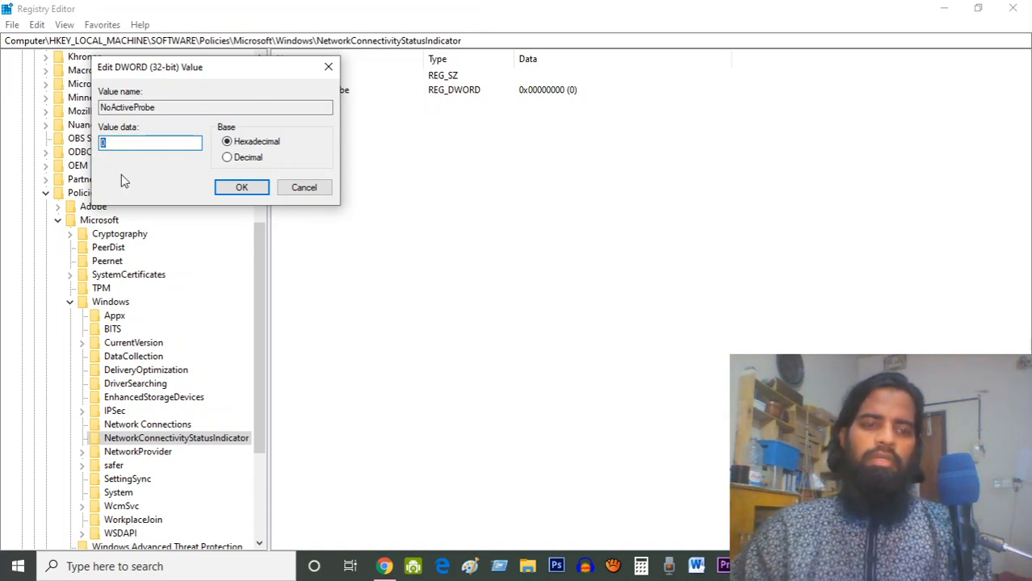
text(1)
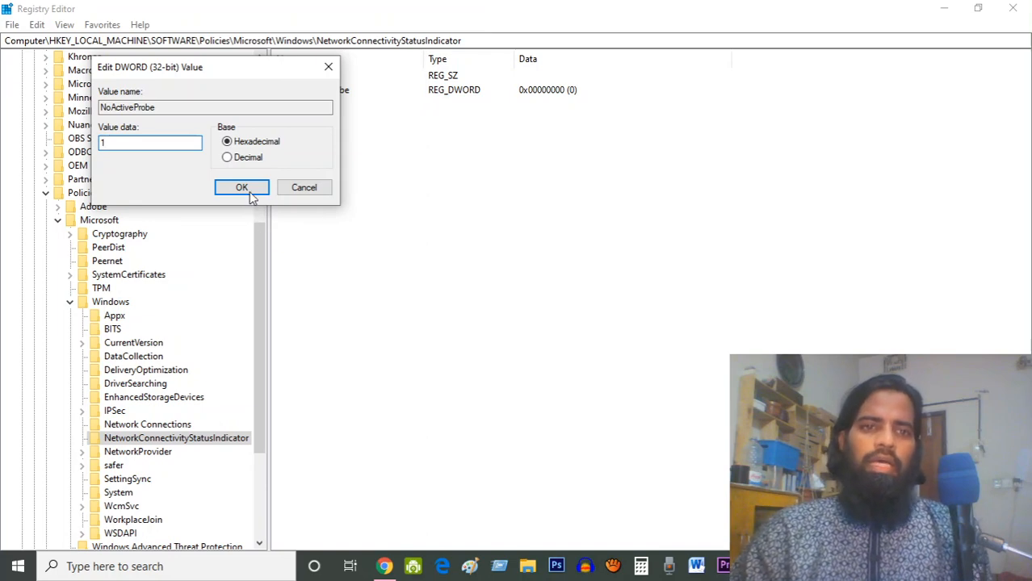
click(241, 187)
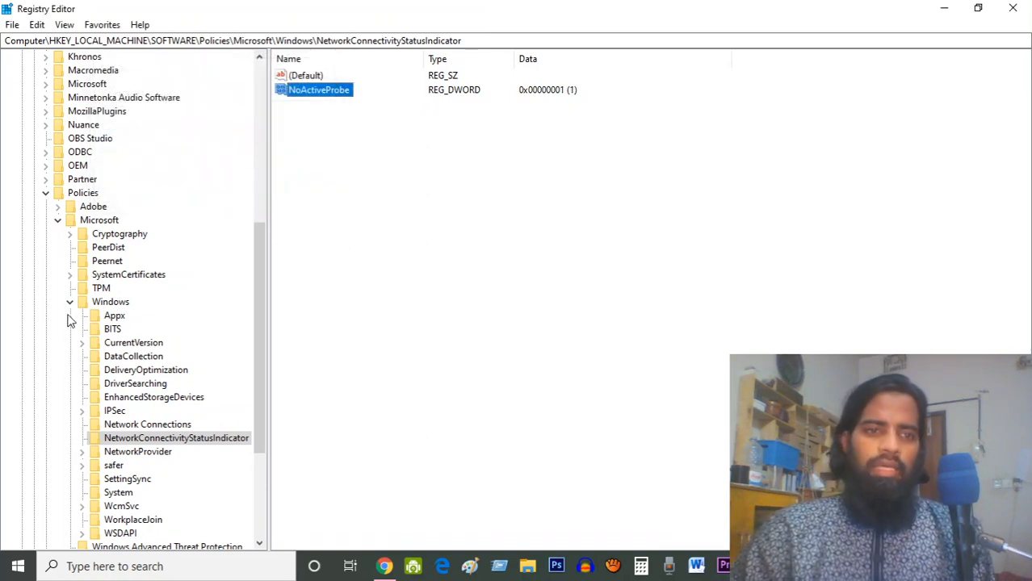
Collapse SOFTWARE and HKEY_LOCAL_MACHINE, then close Registry Editor.
scroll(down, 3)
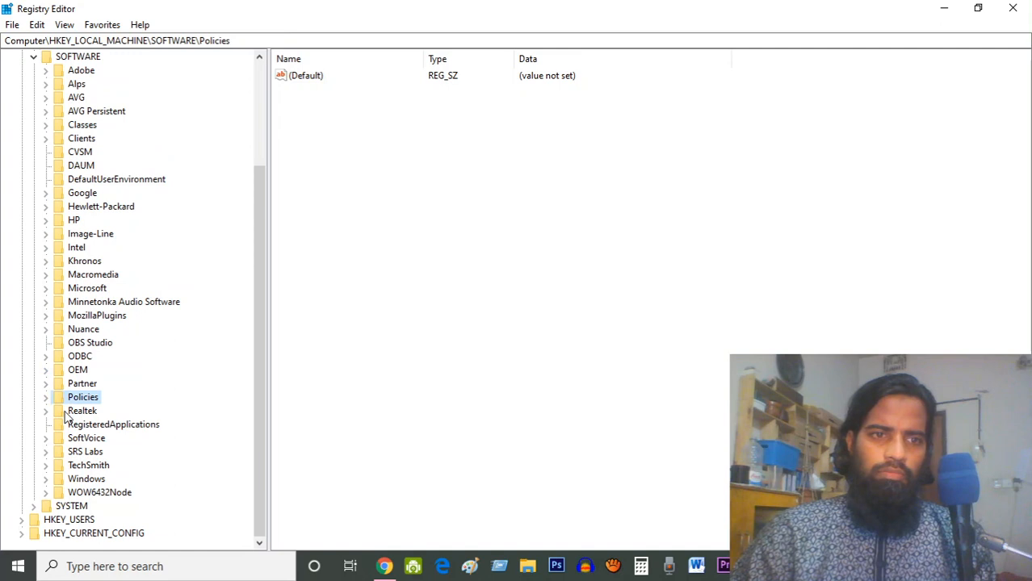
click(34, 192)
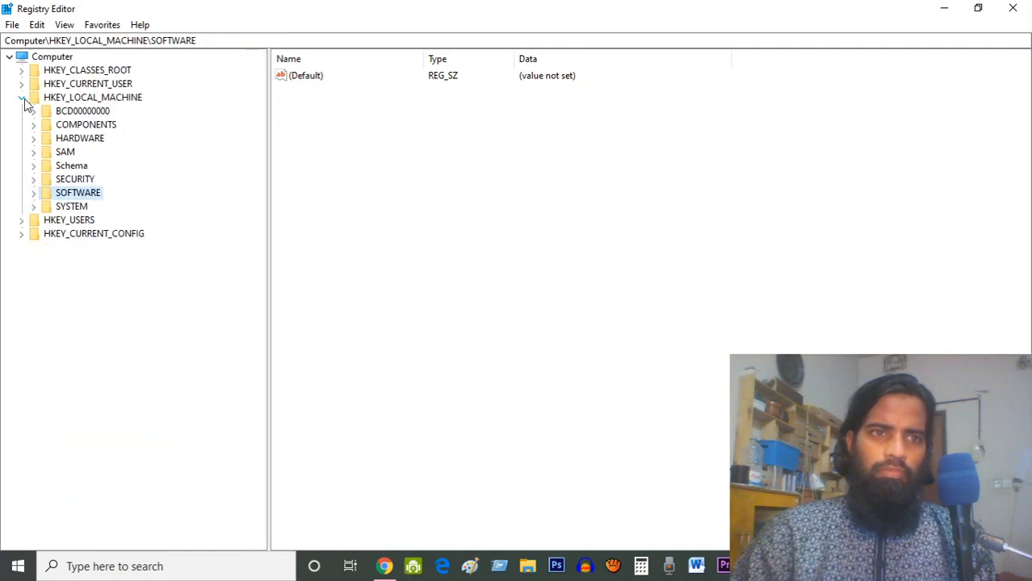
click(22, 97)
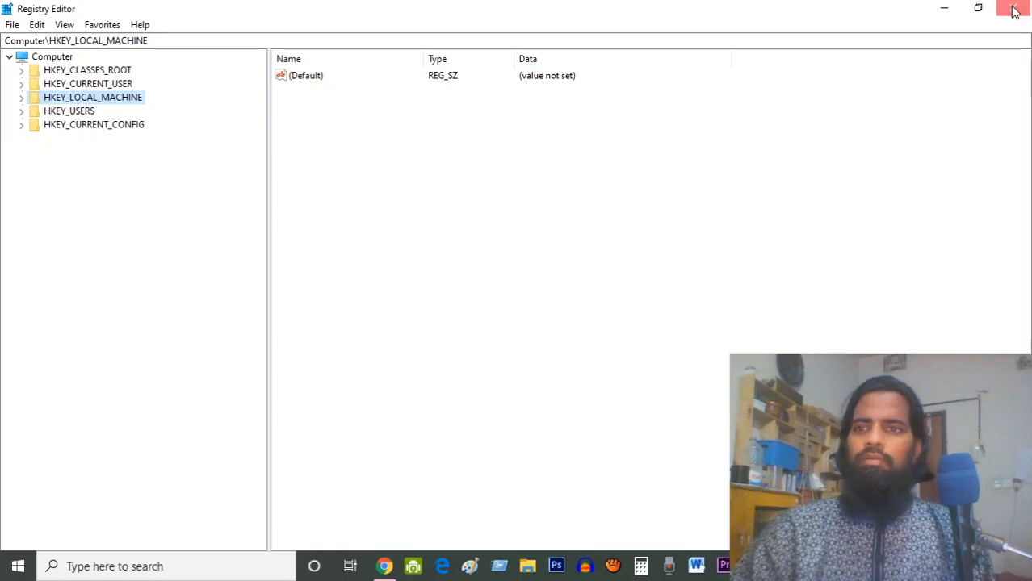
click(1014, 9)
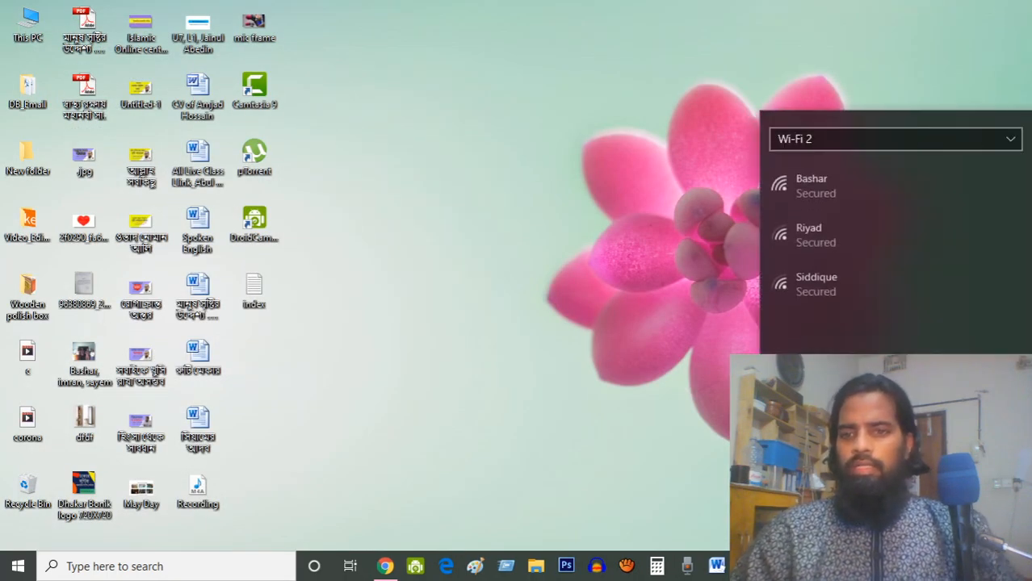
Connect to the first secured Wi-Fi network, Bashar.
click(811, 184)
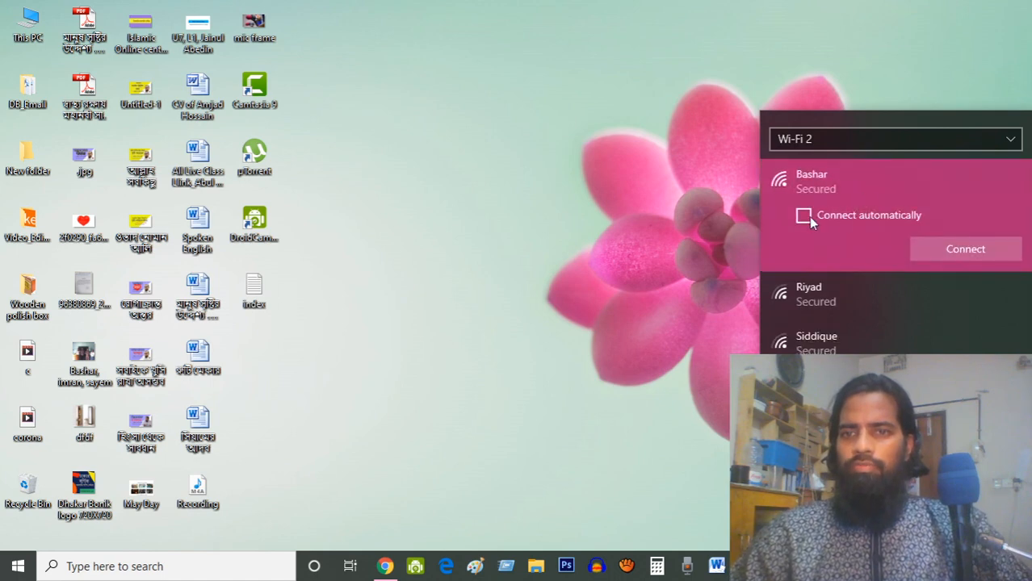
click(965, 249)
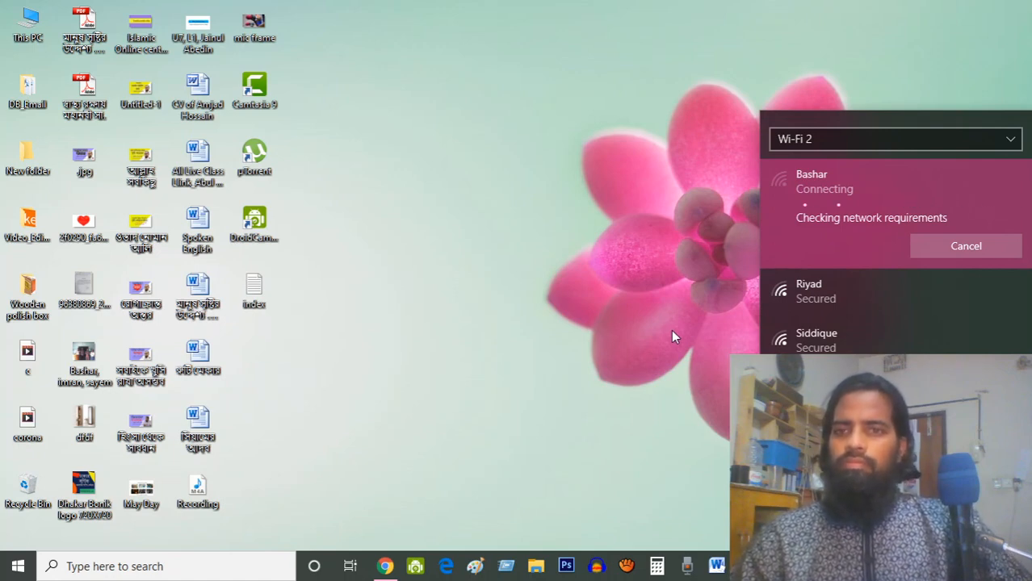
mouse_move(584, 191)
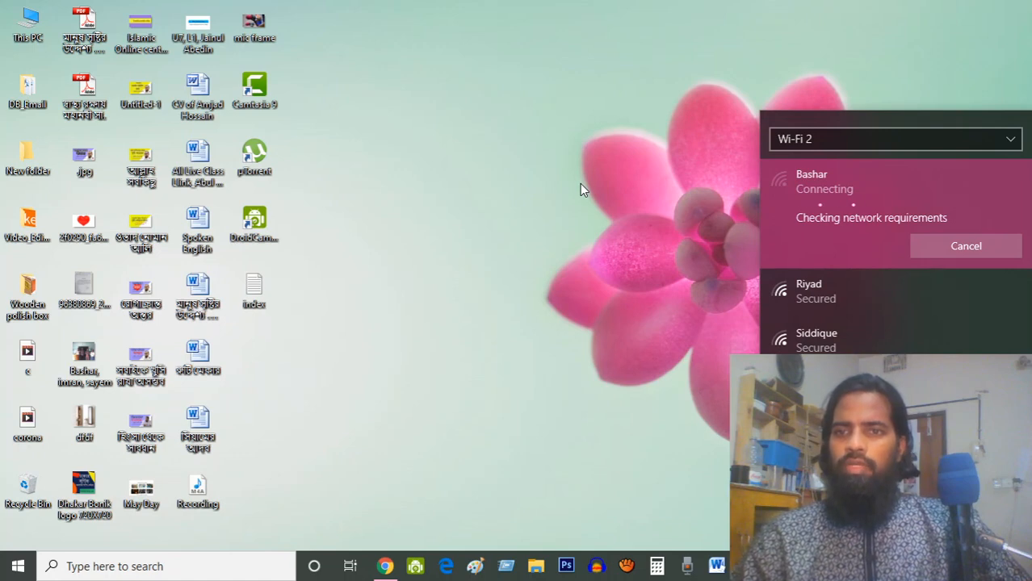
mouse_move(448, 125)
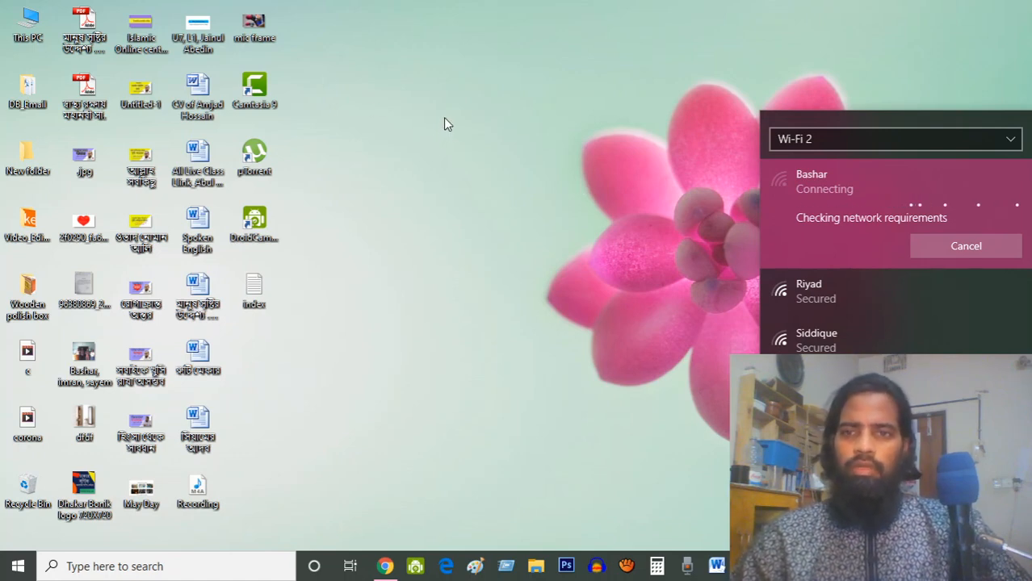
mouse_move(449, 142)
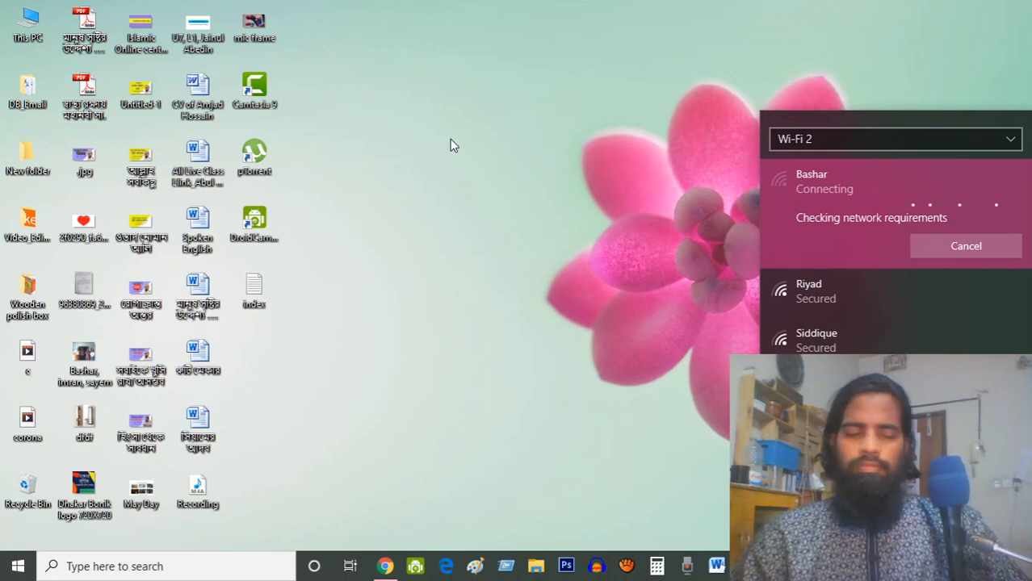
mouse_move(658, 181)
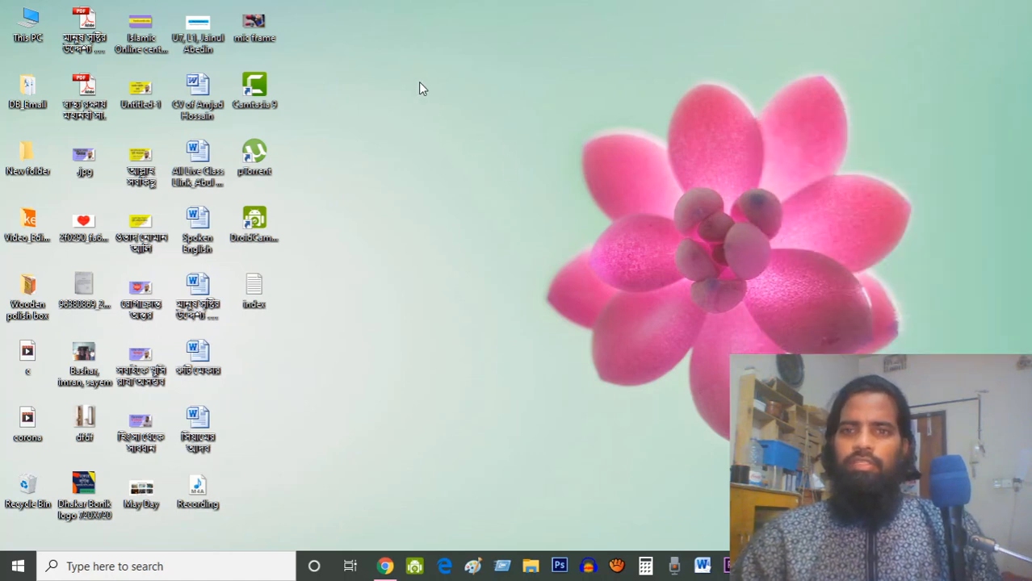
right_click(420, 89)
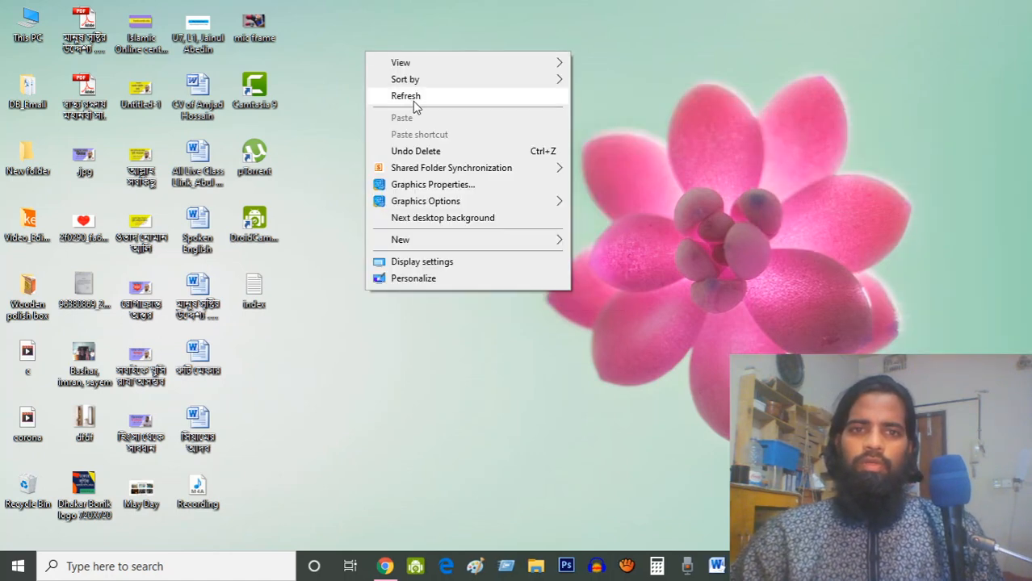
click(405, 95)
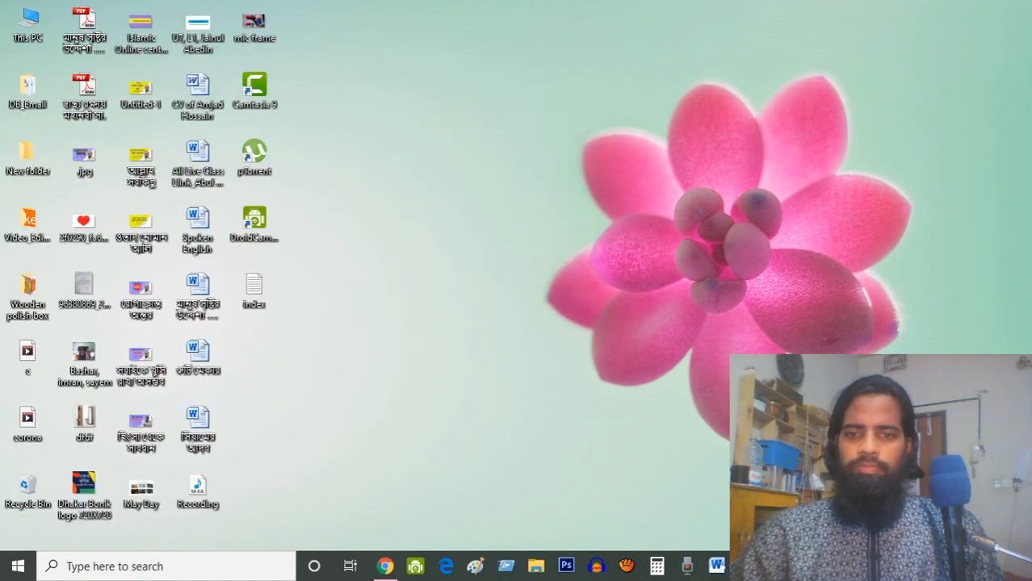